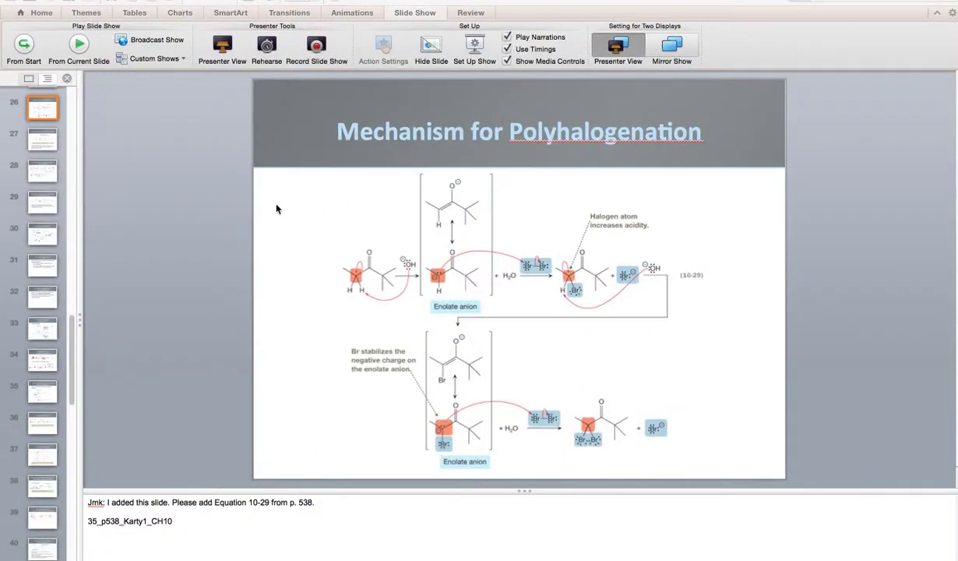
pyautogui.moveTo(4, 143)
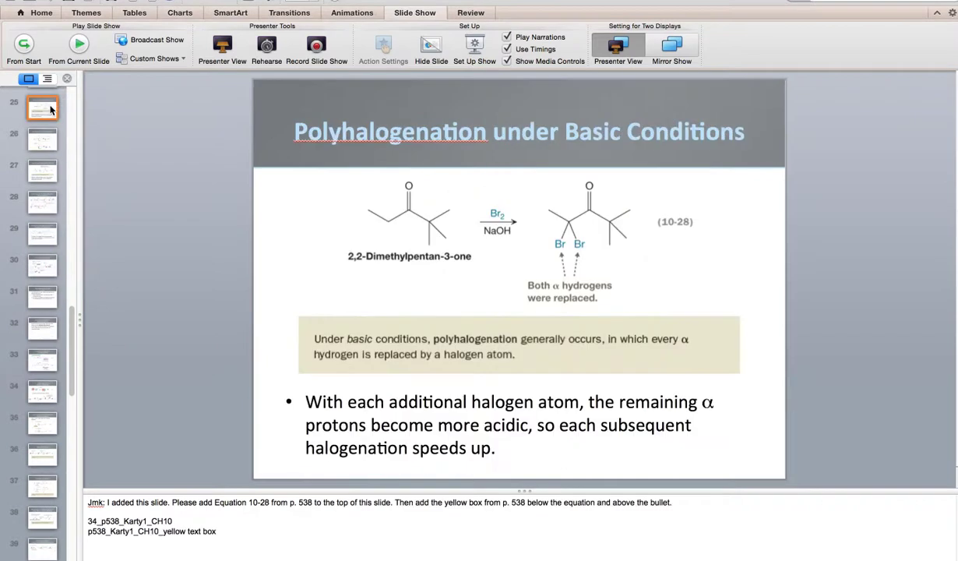
# Return to the 'Halogenation of α Carbons' slide and start the slide show full screen
pyautogui.click(42, 140)
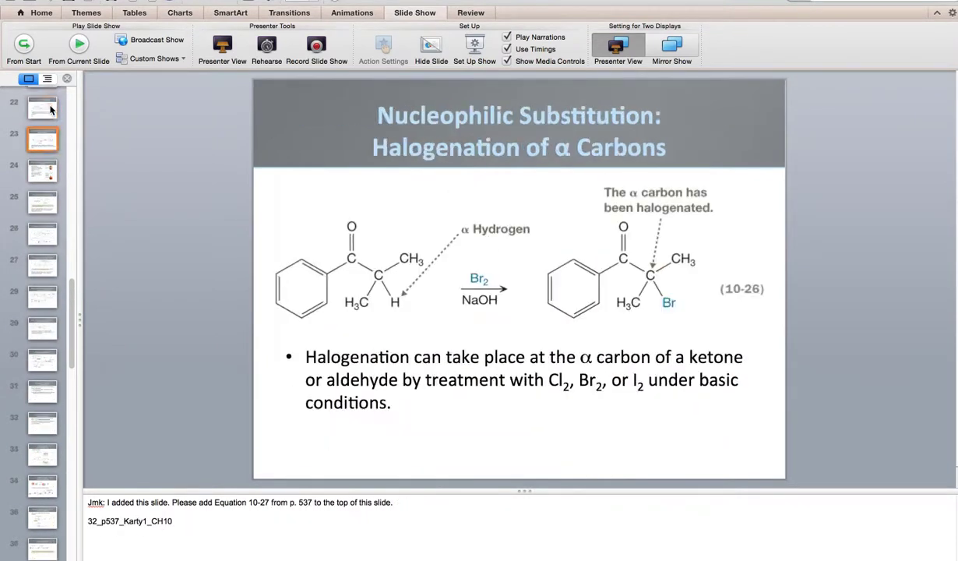
pyautogui.click(43, 107)
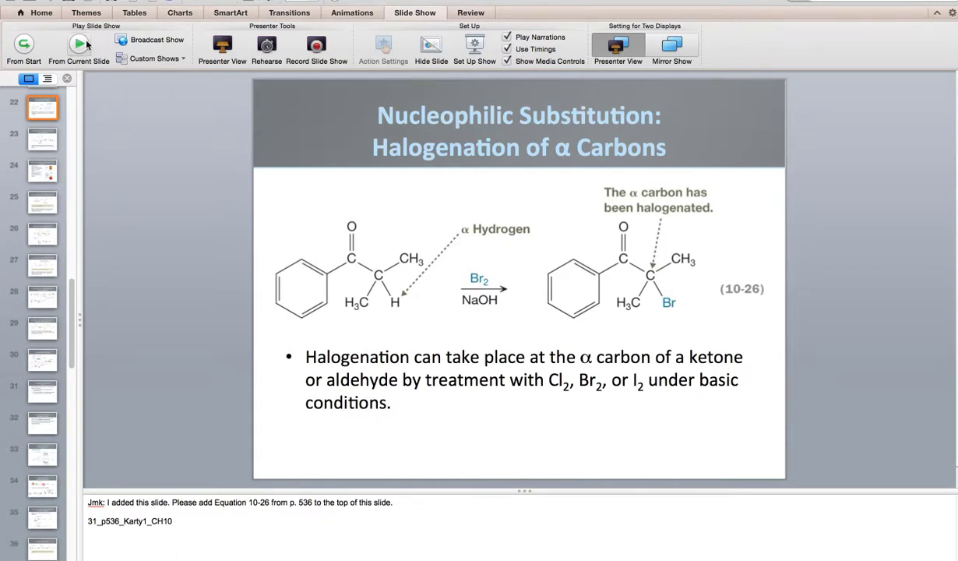
pyautogui.click(78, 43)
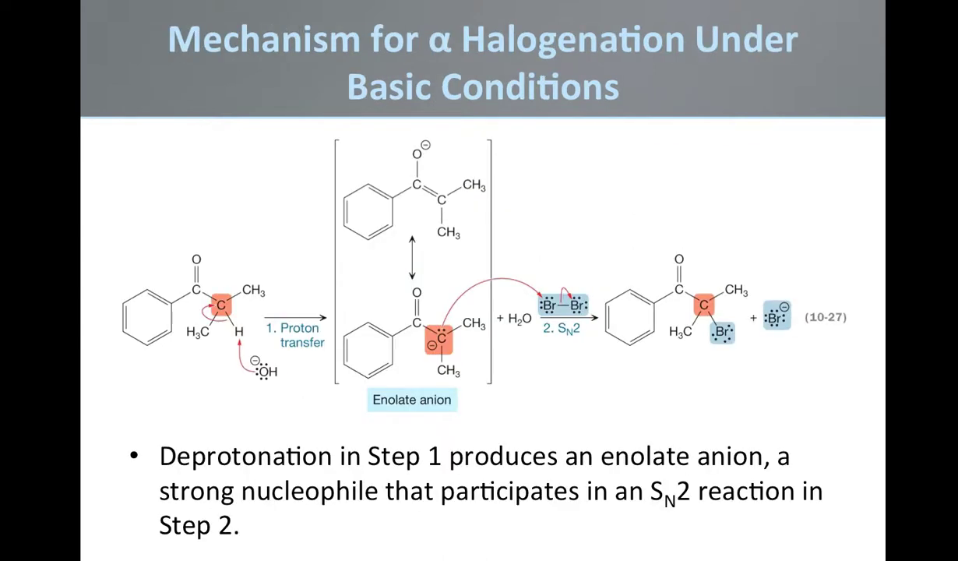
pyautogui.moveTo(414, 414)
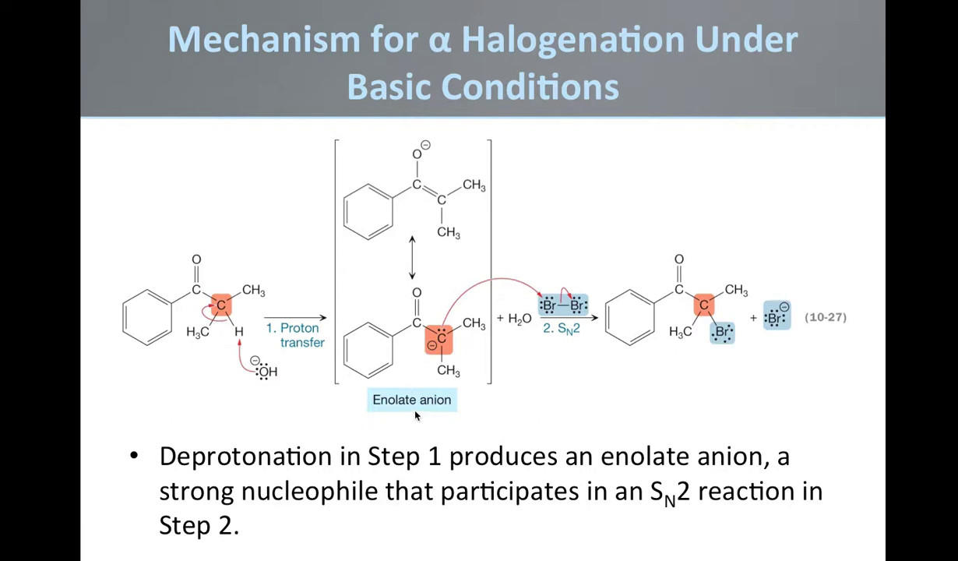
pyautogui.press('escape')
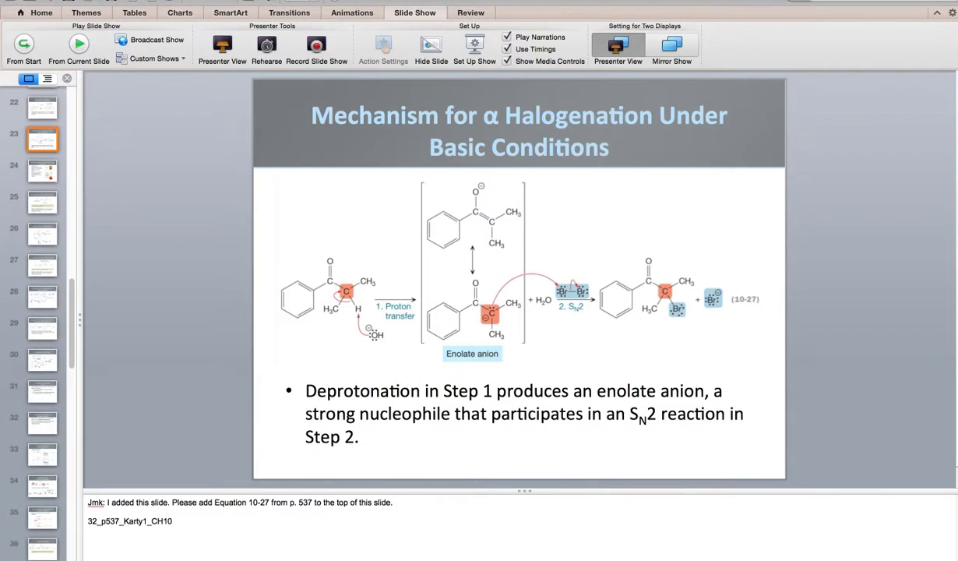
pyautogui.moveTo(373, 25)
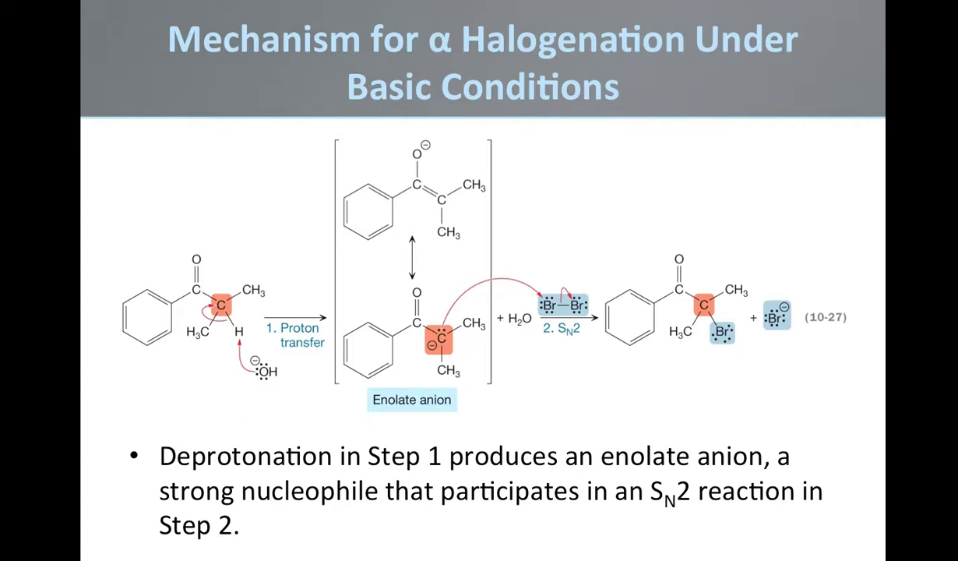
pyautogui.moveTo(420, 170)
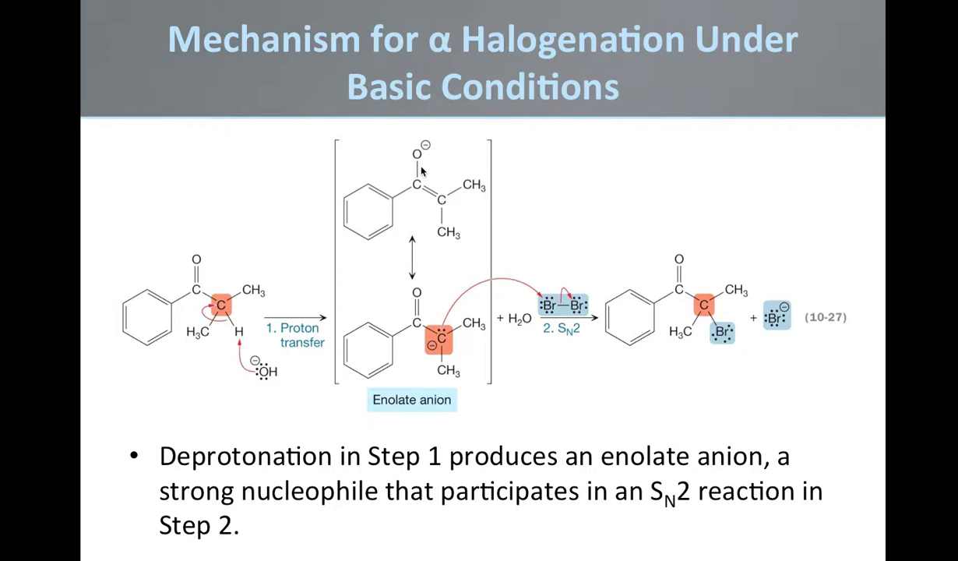
pyautogui.moveTo(411, 338)
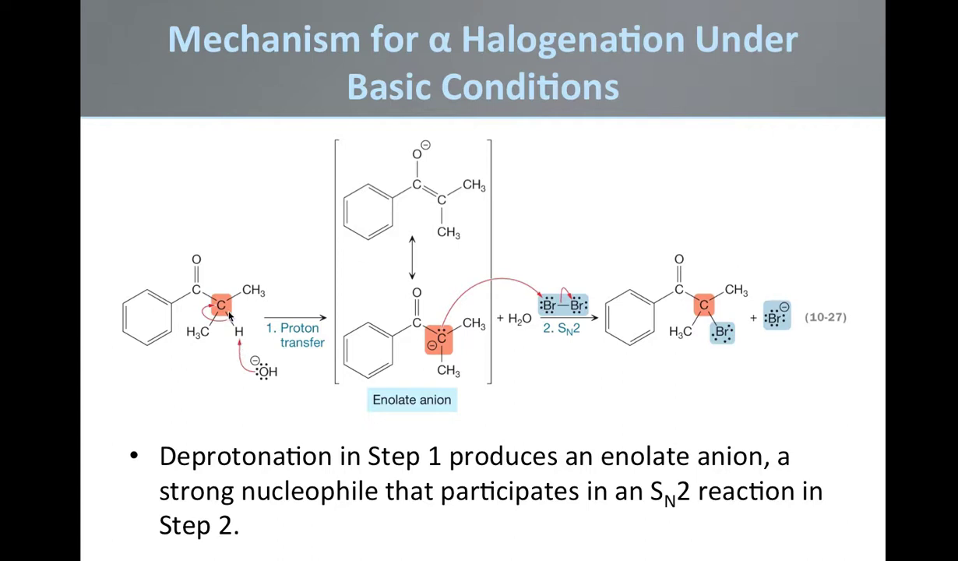
pyautogui.moveTo(693, 392)
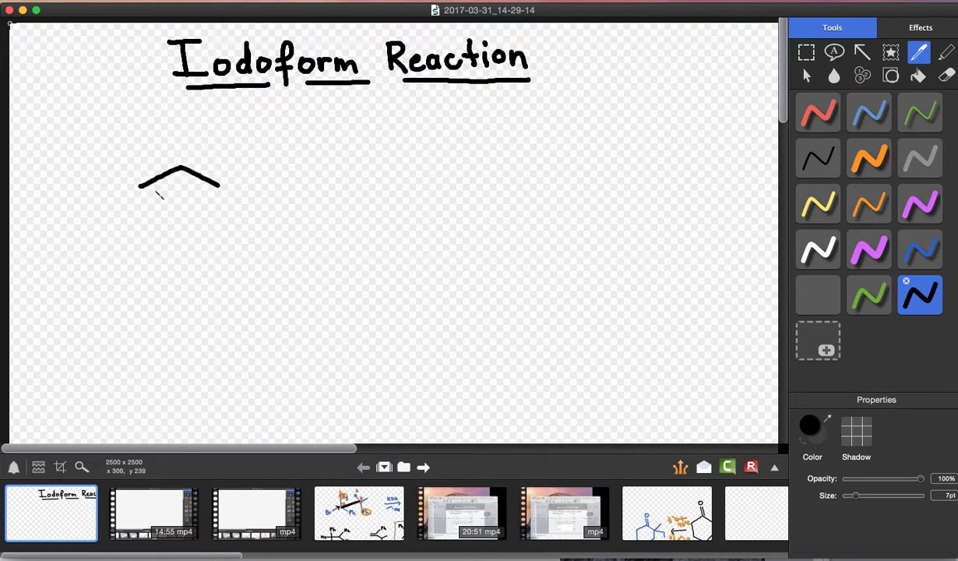
# Draw the benzene ring with its bond to the carbonyl carbon and on to the methyl carbon
pyautogui.moveTo(138, 177); pyautogui.dragTo(143, 237)
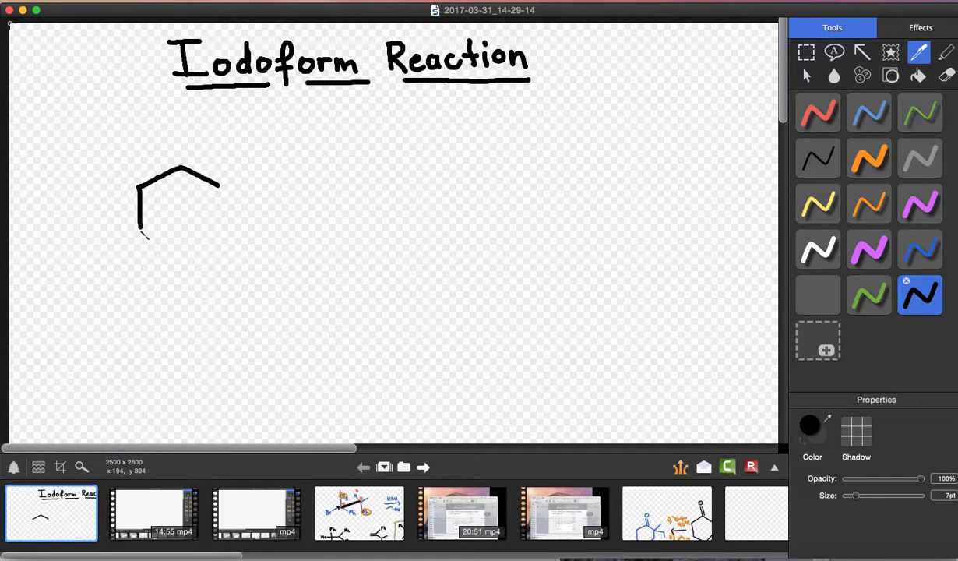
pyautogui.moveTo(144, 234); pyautogui.dragTo(169, 249)
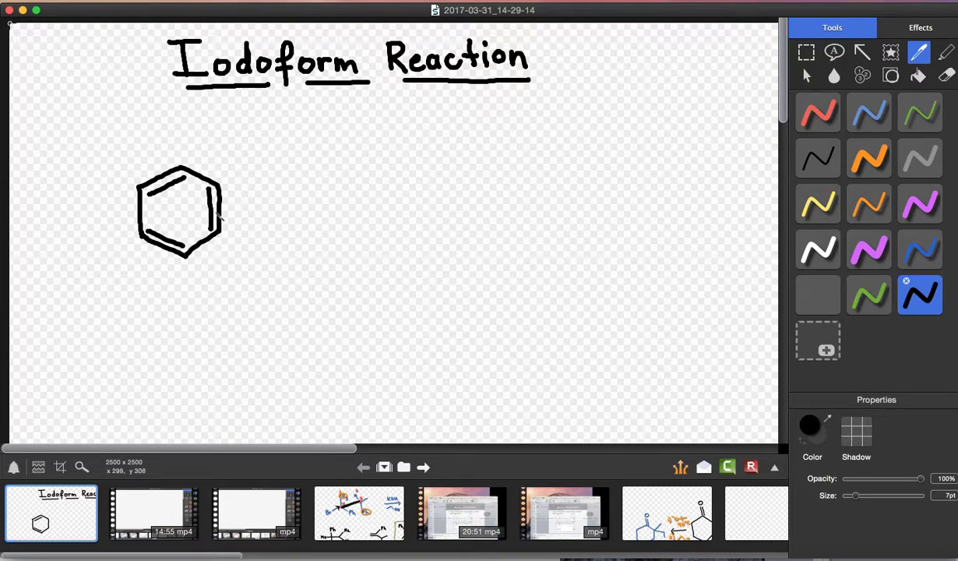
pyautogui.moveTo(231, 187); pyautogui.dragTo(271, 159)
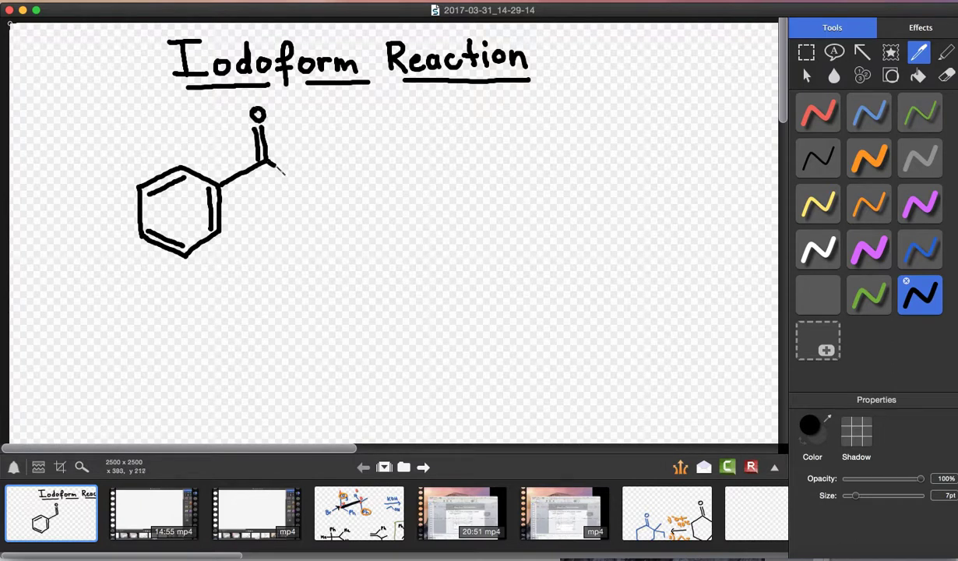
pyautogui.moveTo(269, 159); pyautogui.dragTo(315, 187)
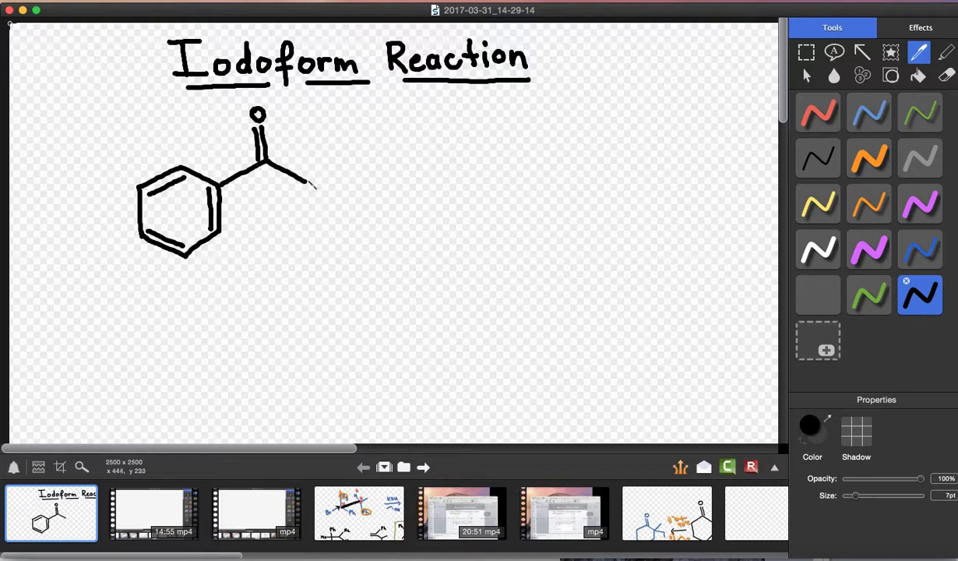
# Add the three hydrogens on acetophenone's methyl carbon
pyautogui.moveTo(284, 184); pyautogui.dragTo(351, 159)
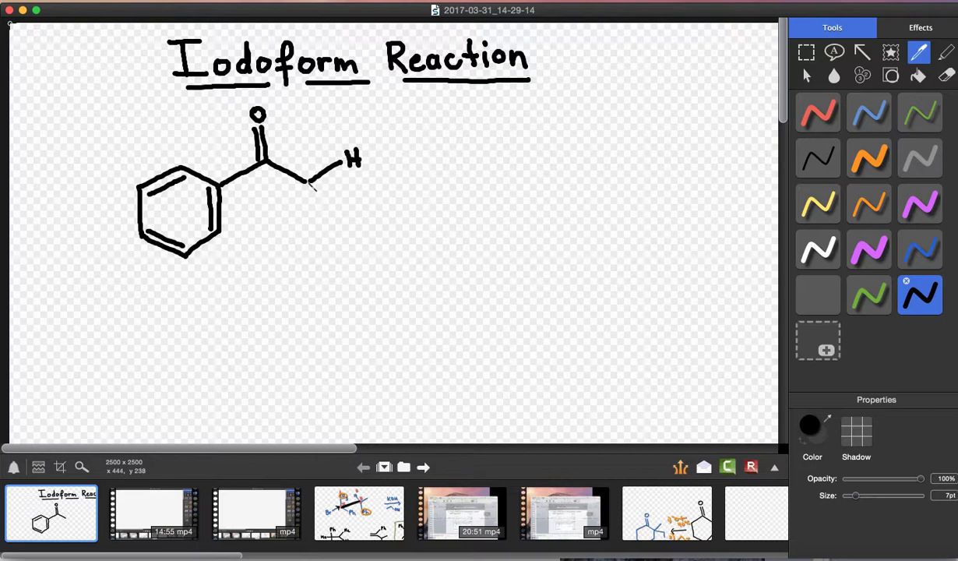
pyautogui.moveTo(305, 174); pyautogui.dragTo(310, 241)
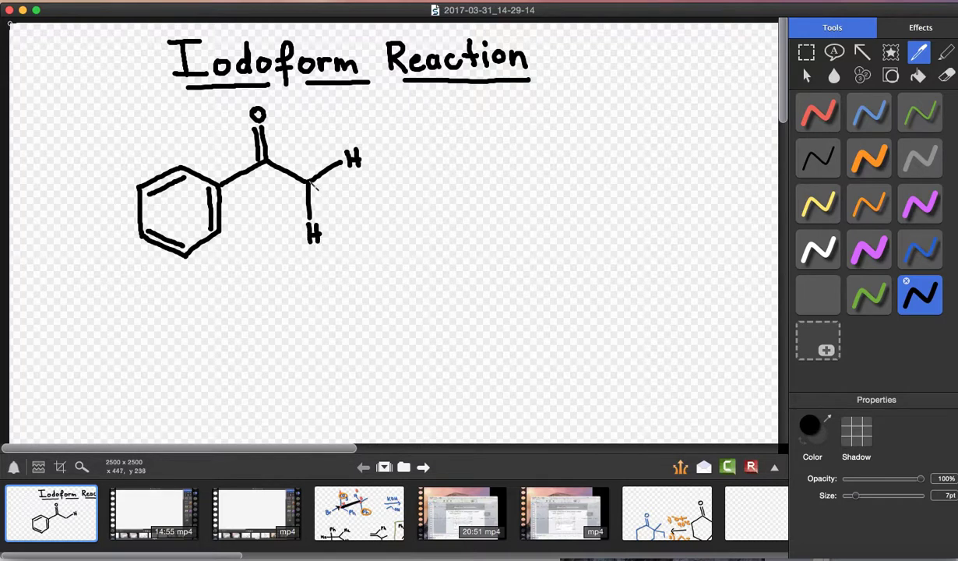
pyautogui.moveTo(304, 184); pyautogui.dragTo(366, 218)
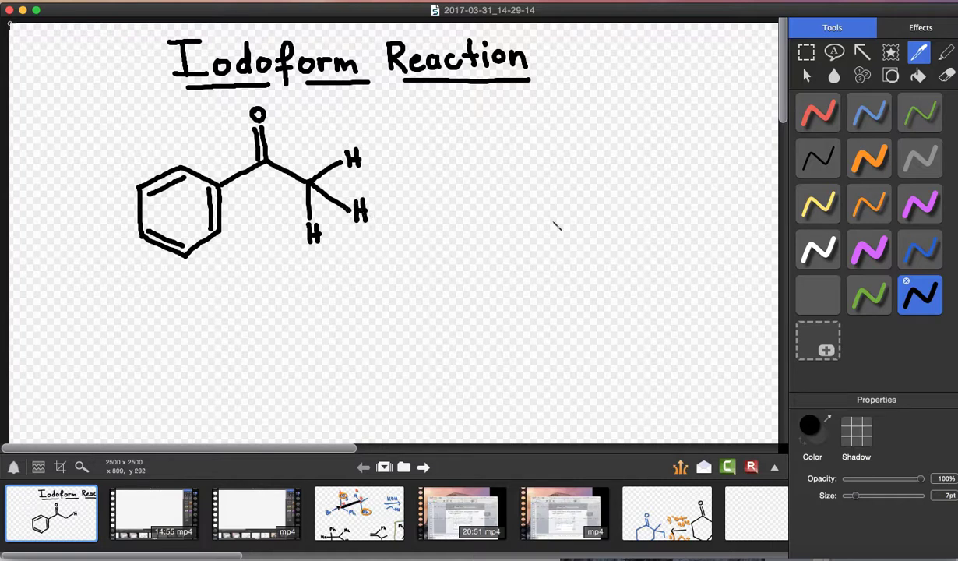
pyautogui.moveTo(553, 237)
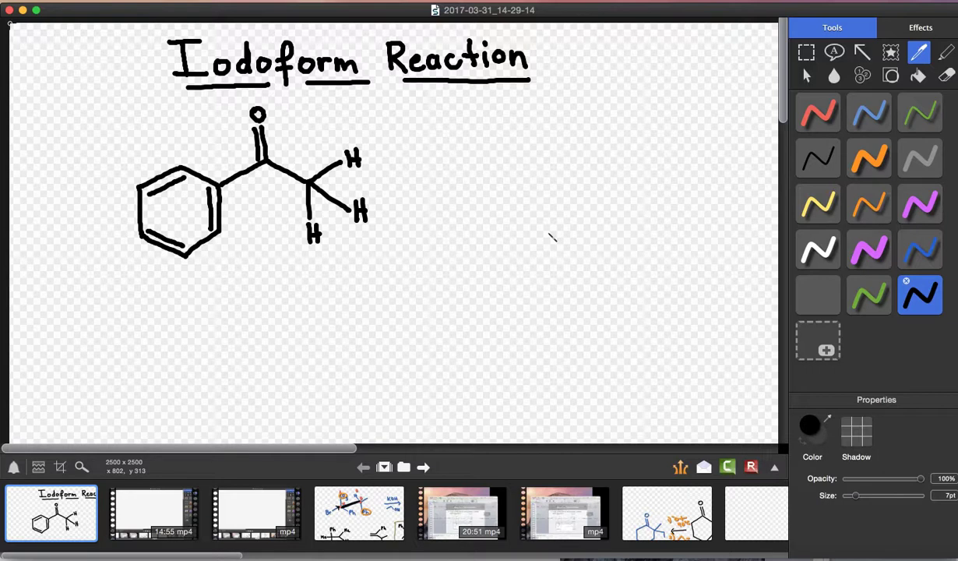
pyautogui.moveTo(508, 154)
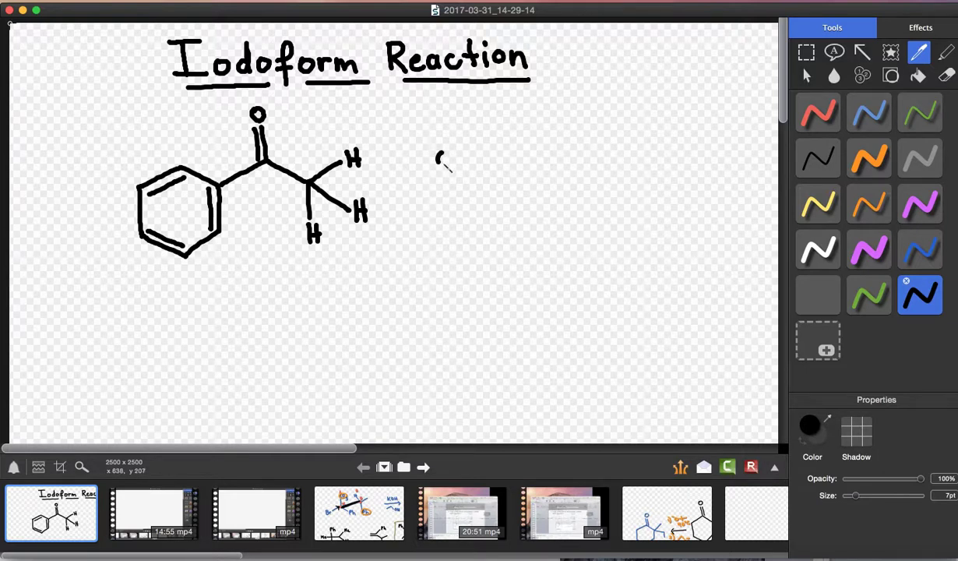
# Write hydroxide beside the ketone with curved arrows deprotonating the methyl and pushing electrons to oxygen
pyautogui.moveTo(436, 164); pyautogui.dragTo(464, 156)
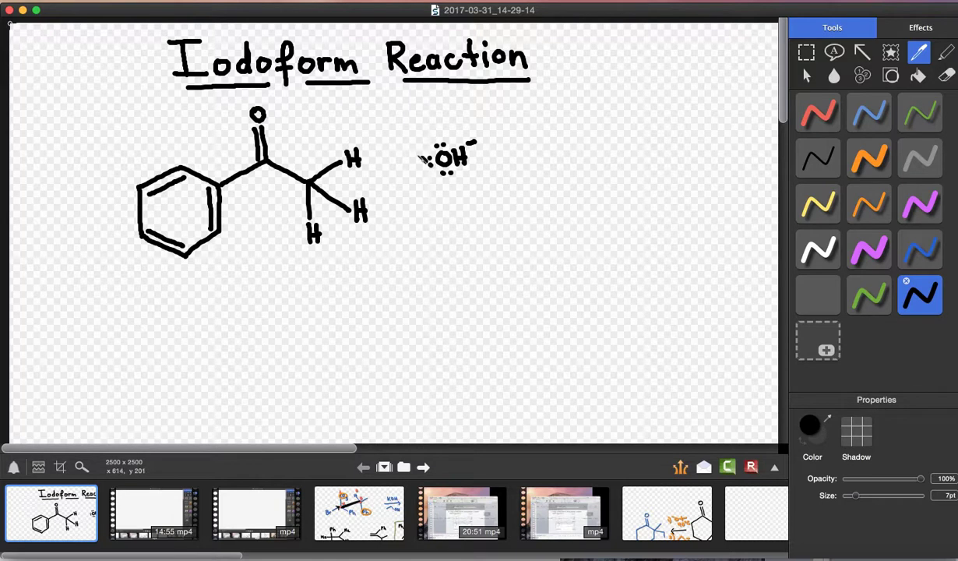
pyautogui.moveTo(361, 143); pyautogui.dragTo(423, 156)
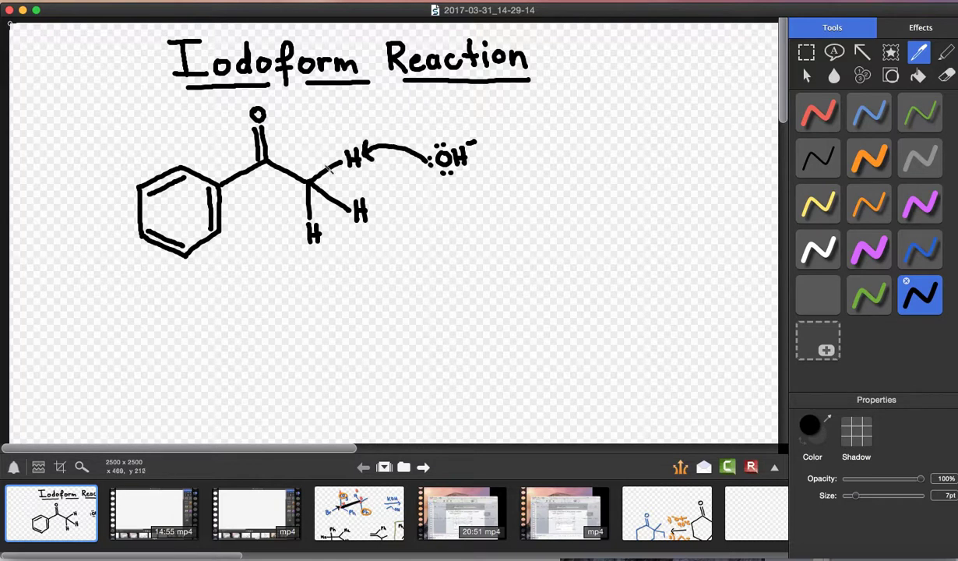
pyautogui.moveTo(327, 168); pyautogui.dragTo(299, 156)
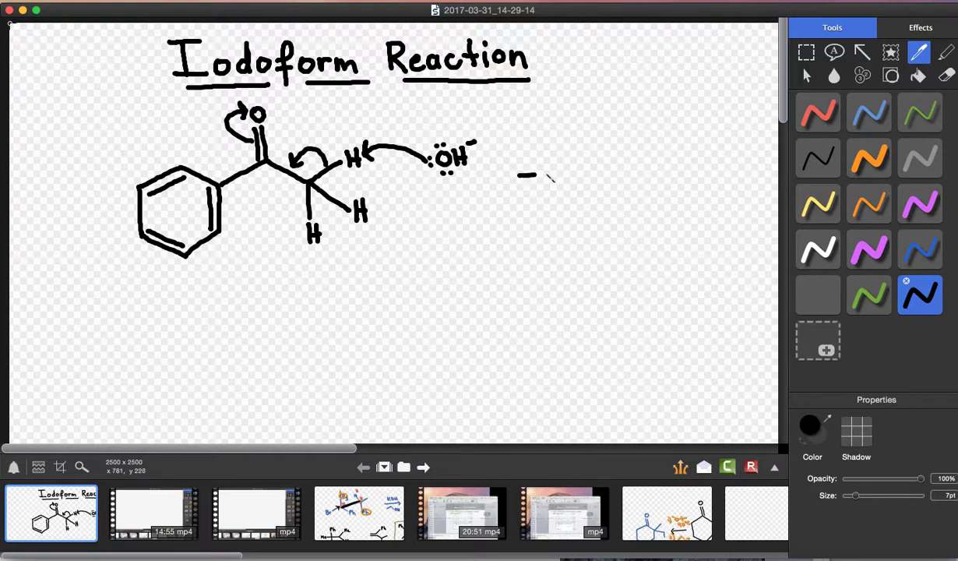
# Draw the reaction arrow to the right with a branch releasing H2O as by-product
pyautogui.moveTo(517, 174); pyautogui.dragTo(587, 174)
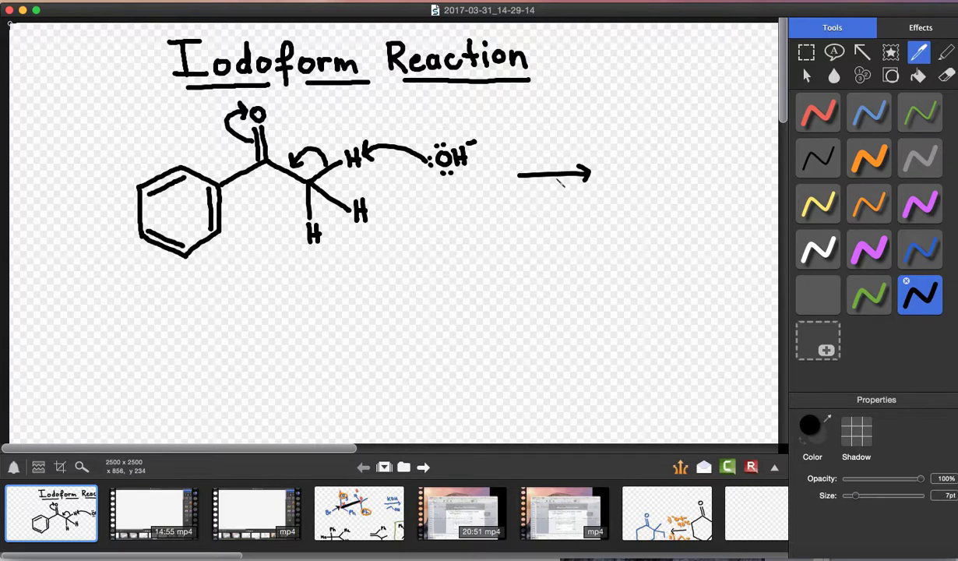
pyautogui.moveTo(569, 164); pyautogui.dragTo(560, 206)
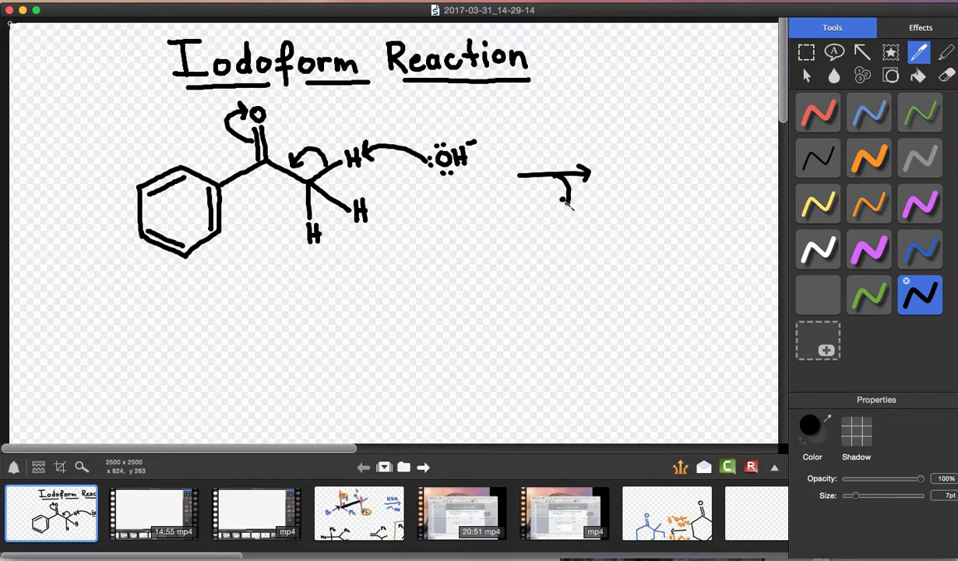
pyautogui.moveTo(561, 205); pyautogui.dragTo(553, 234)
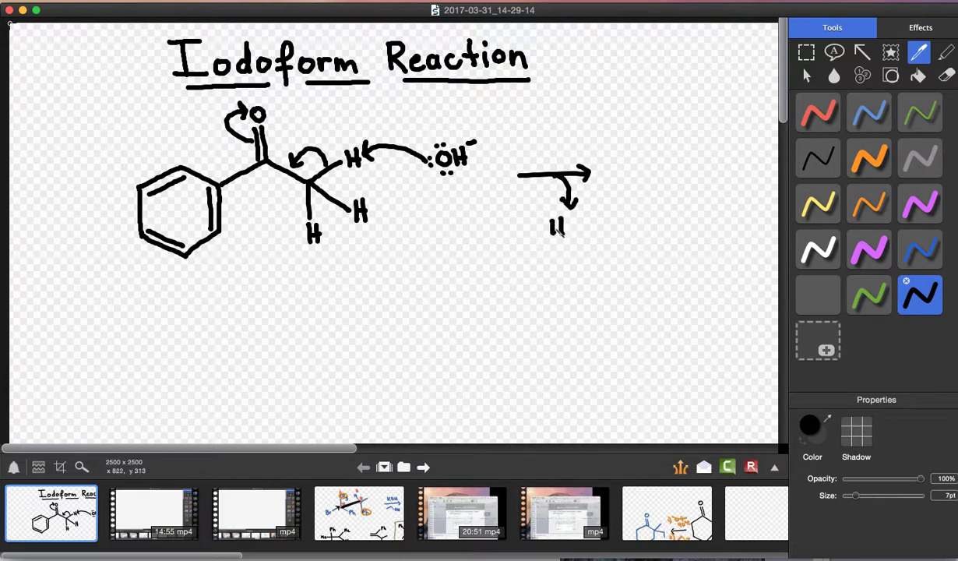
pyautogui.moveTo(561, 231); pyautogui.dragTo(579, 221)
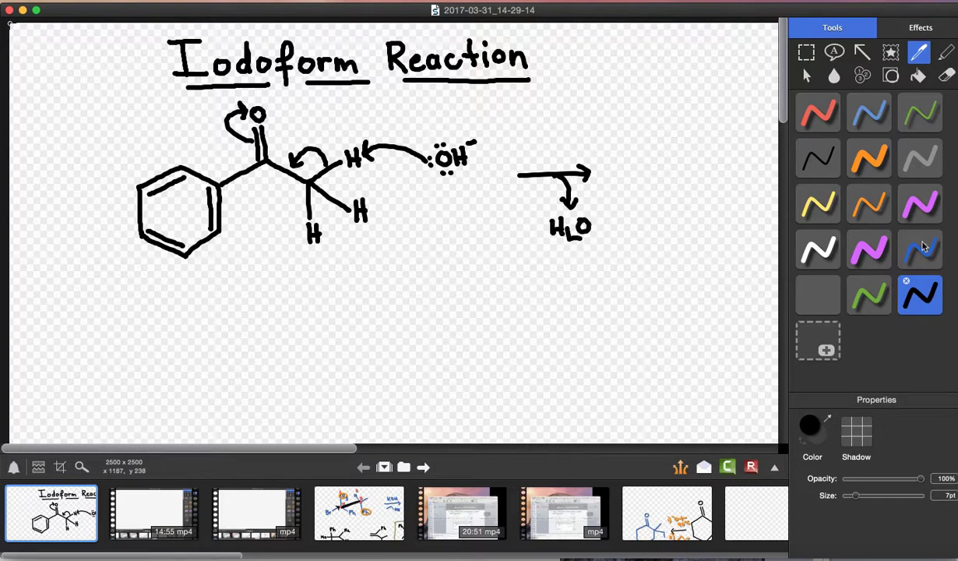
# Label the step PT in blue, then draw the enolate Ph–C(O⁻)=CH2 in black below the ketone
pyautogui.click(921, 250)
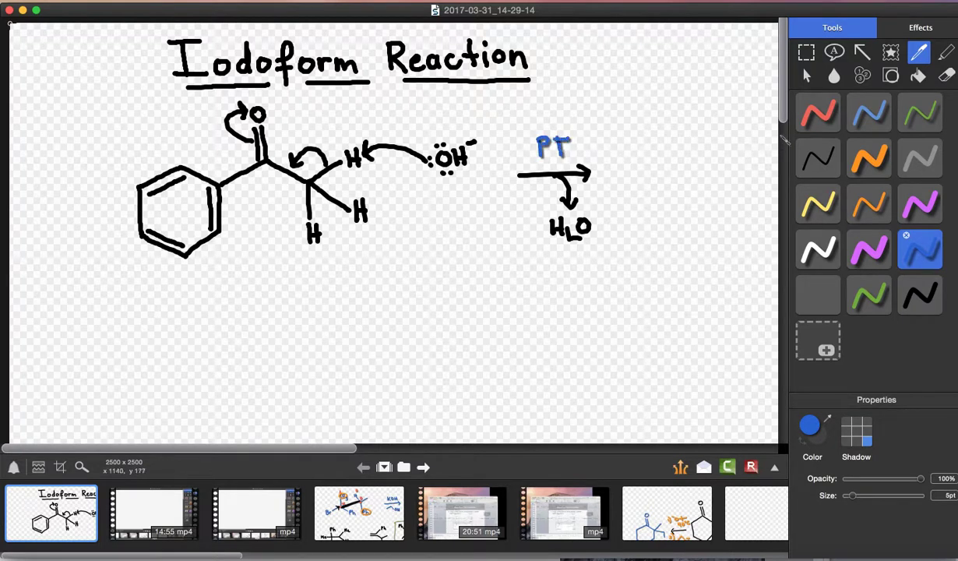
pyautogui.scroll(-3)
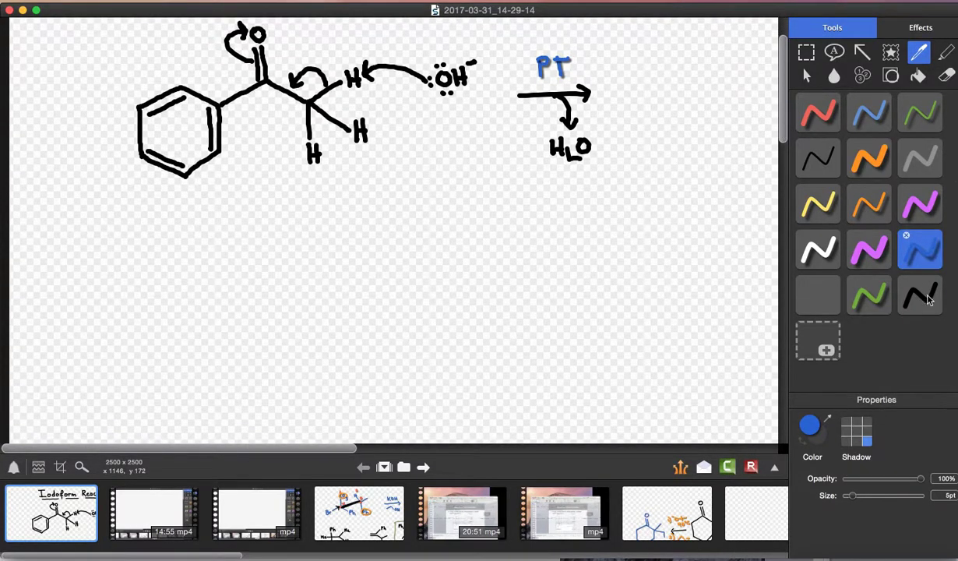
pyautogui.click(919, 294)
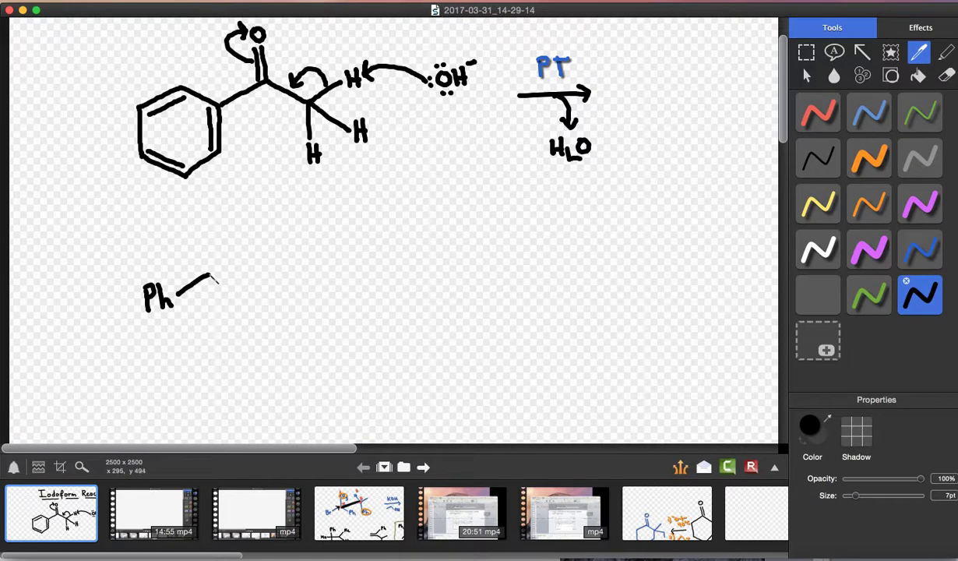
pyautogui.moveTo(210, 274); pyautogui.dragTo(237, 295)
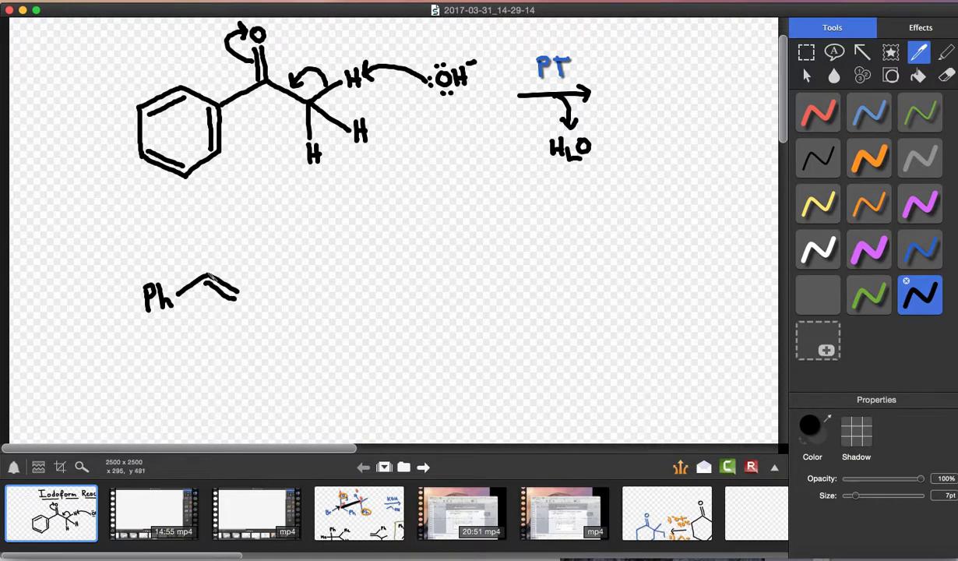
pyautogui.moveTo(212, 288); pyautogui.dragTo(209, 221)
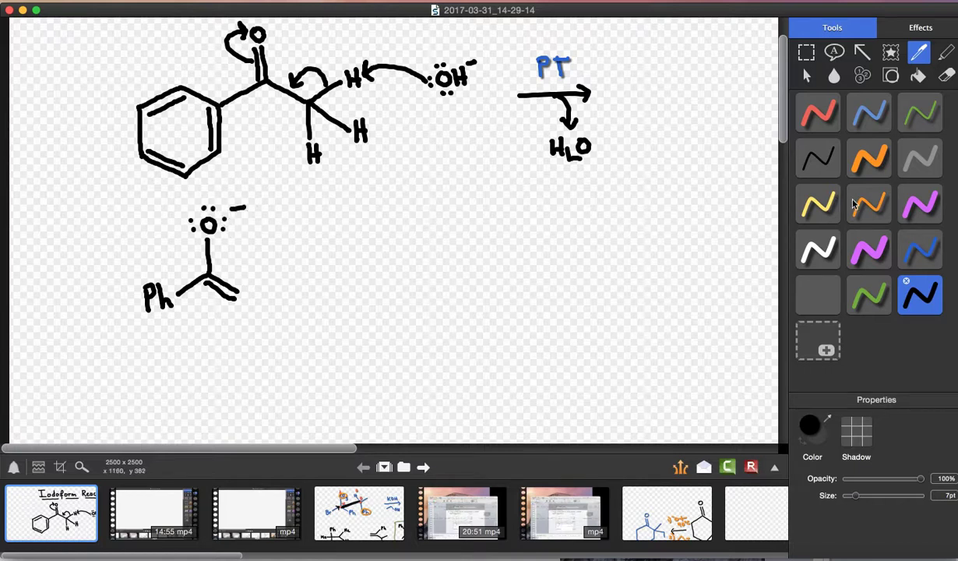
# Add orange electron-pushing arrows on the enolate and a double-headed resonance arrow
pyautogui.click(869, 202)
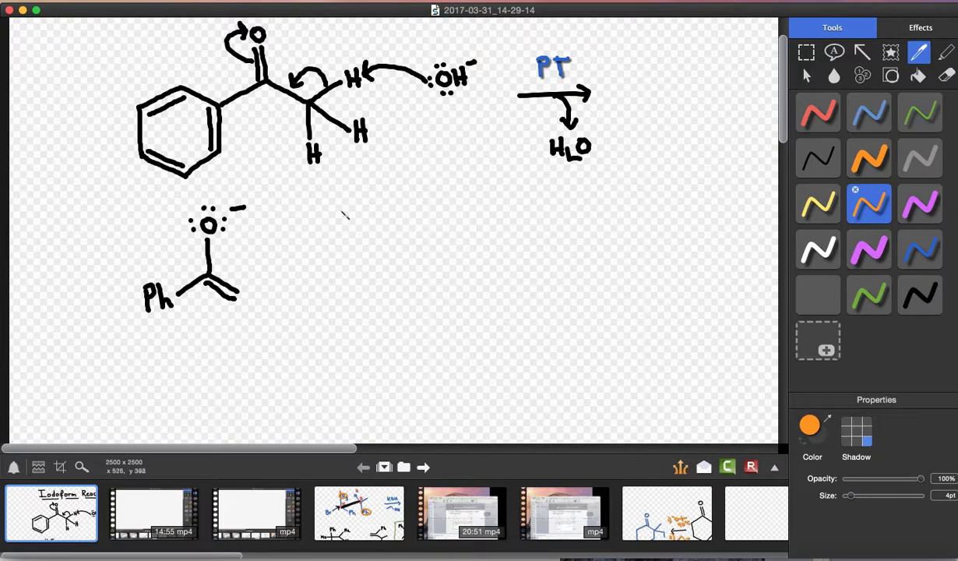
pyautogui.moveTo(226, 221); pyautogui.dragTo(242, 250)
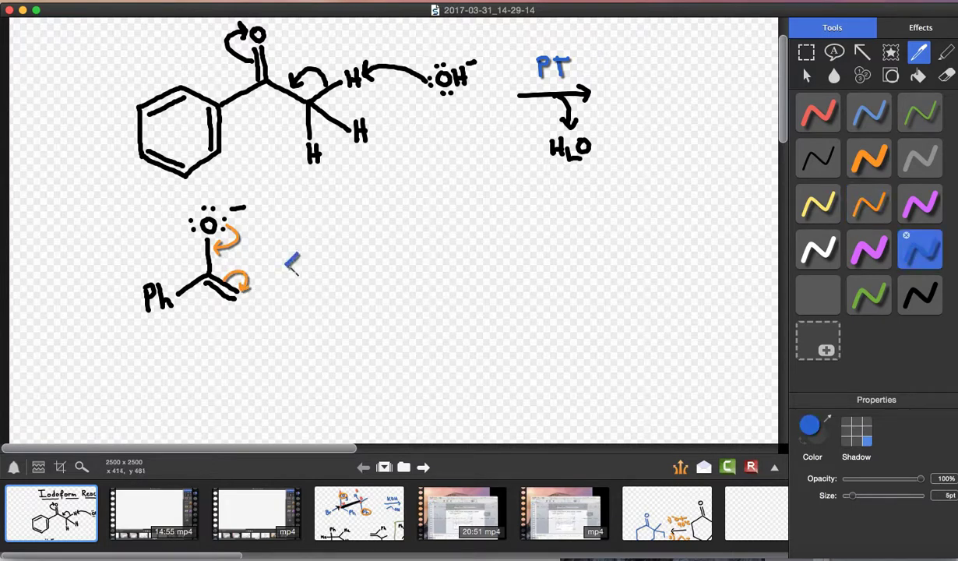
pyautogui.moveTo(287, 265); pyautogui.dragTo(357, 265)
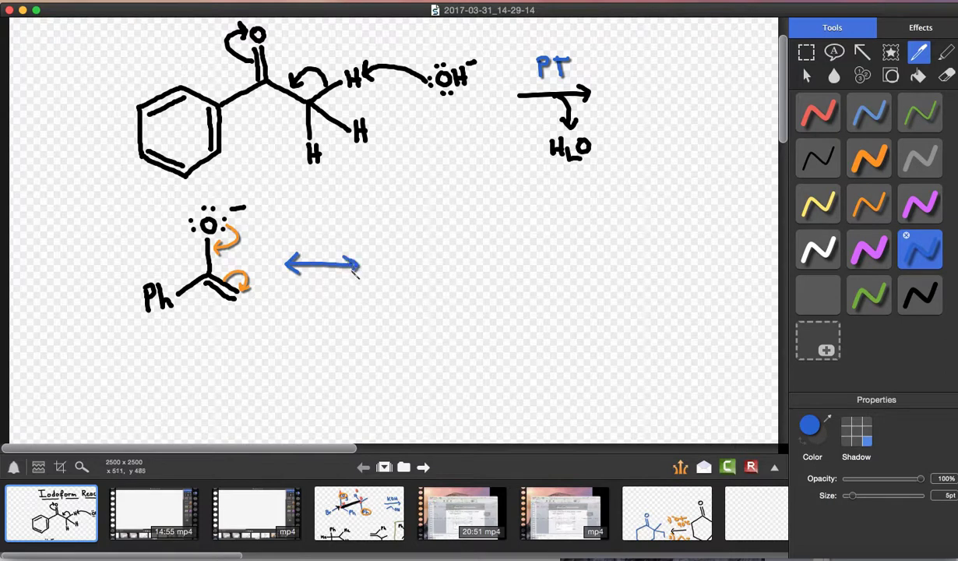
# Draw the red carbanion resonance form Ph–C(=O)–CH2⁻
pyautogui.click(818, 112)
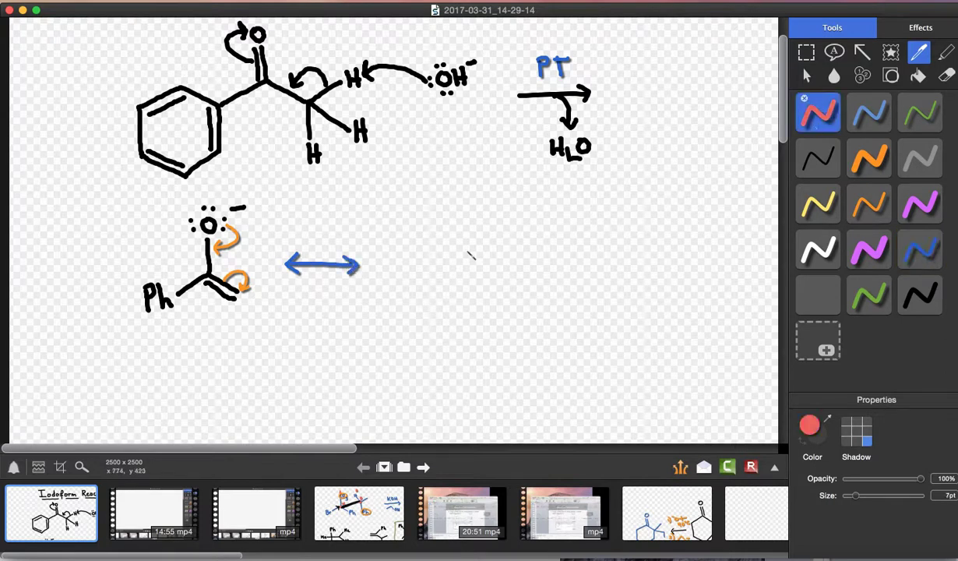
pyautogui.moveTo(382, 268); pyautogui.dragTo(387, 293)
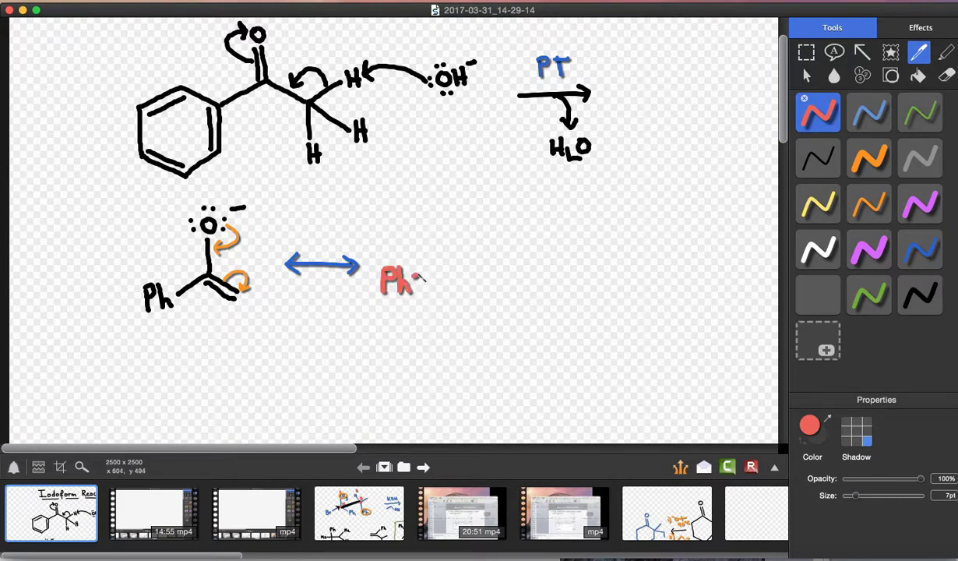
pyautogui.moveTo(421, 280); pyautogui.dragTo(468, 280)
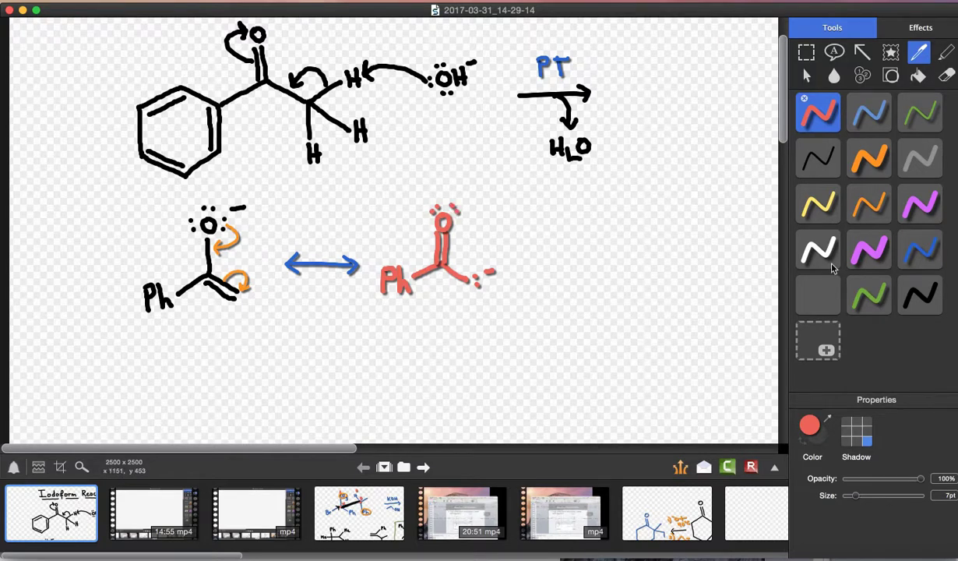
pyautogui.moveTo(880, 228)
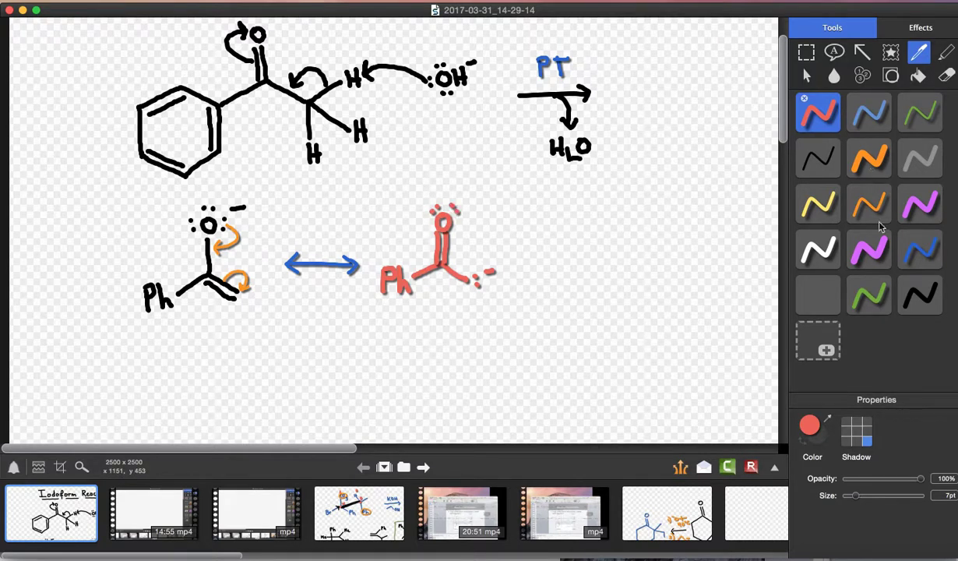
pyautogui.moveTo(875, 299)
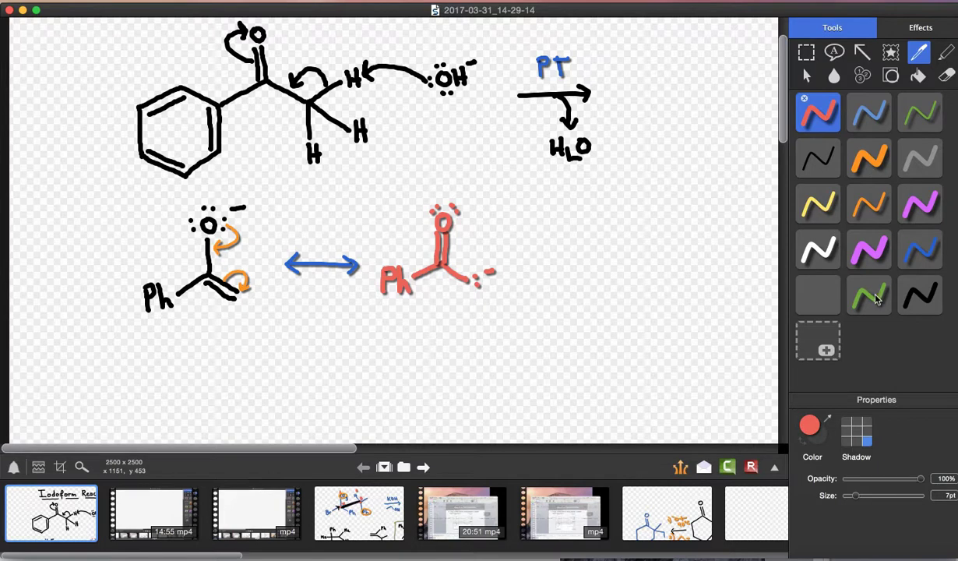
# Draw a green I–I beside the carbanion, then yellow arrows for attack on iodine and I–I cleavage
pyautogui.click(869, 295)
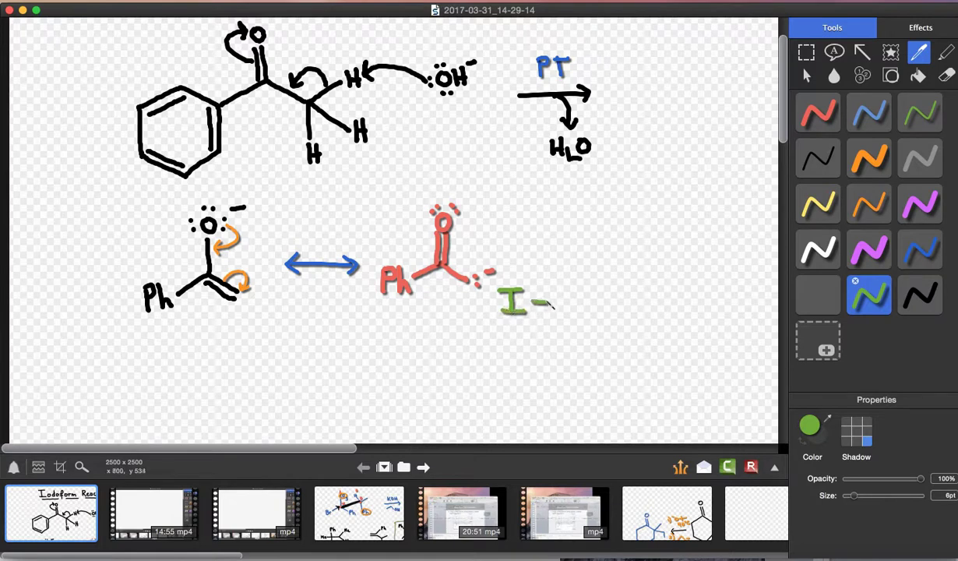
pyautogui.moveTo(560, 312); pyautogui.dragTo(573, 320)
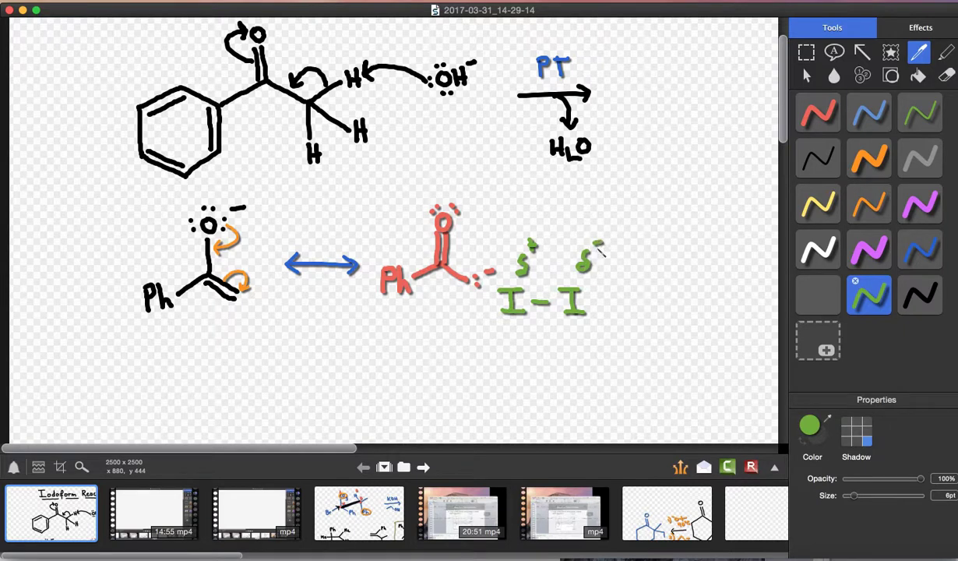
pyautogui.click(819, 202)
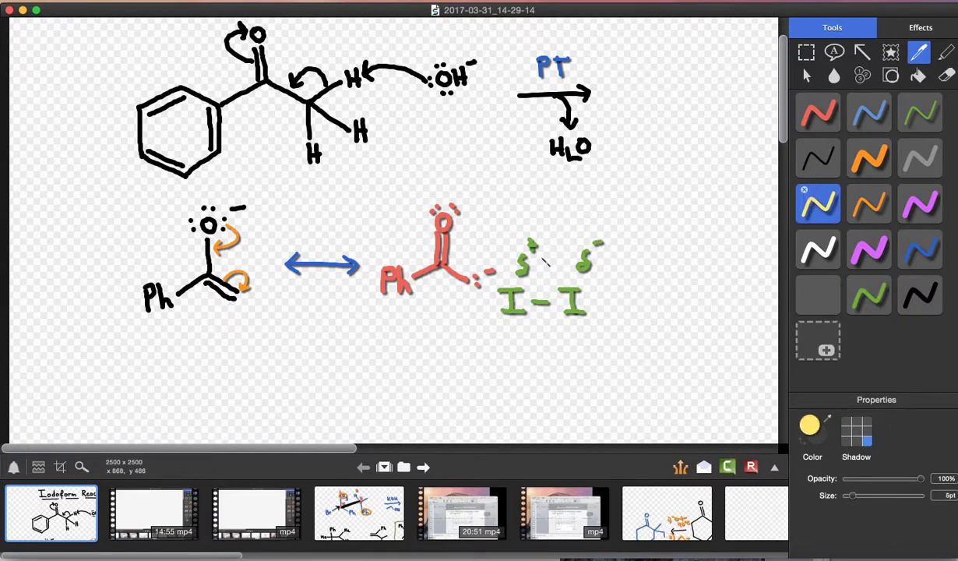
pyautogui.moveTo(486, 277); pyautogui.dragTo(506, 315)
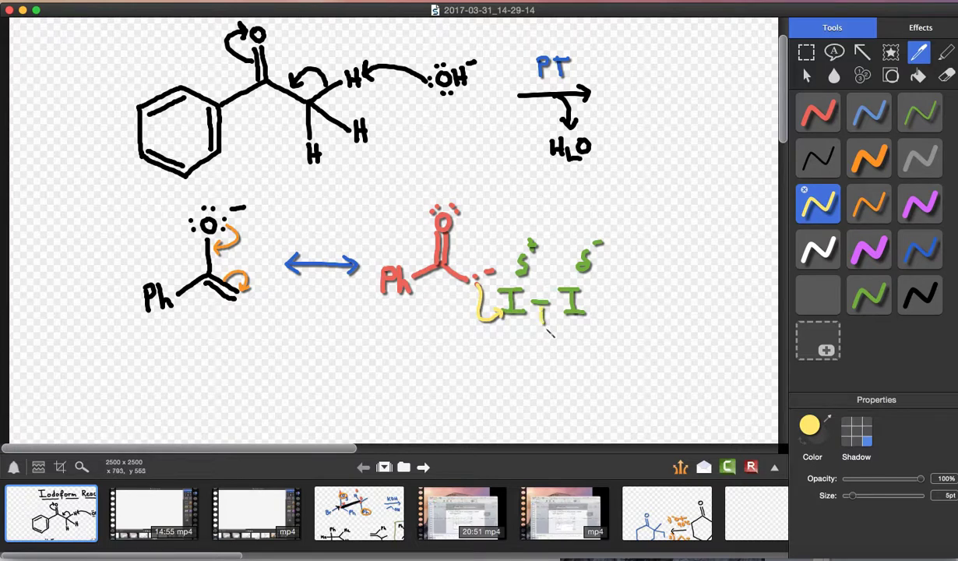
pyautogui.moveTo(558, 303); pyautogui.dragTo(538, 331)
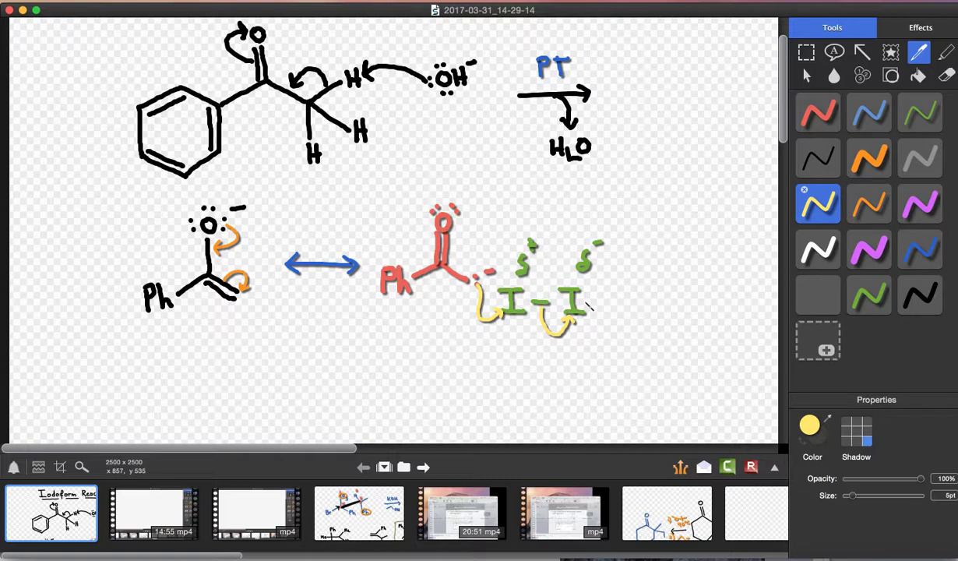
pyautogui.moveTo(638, 28)
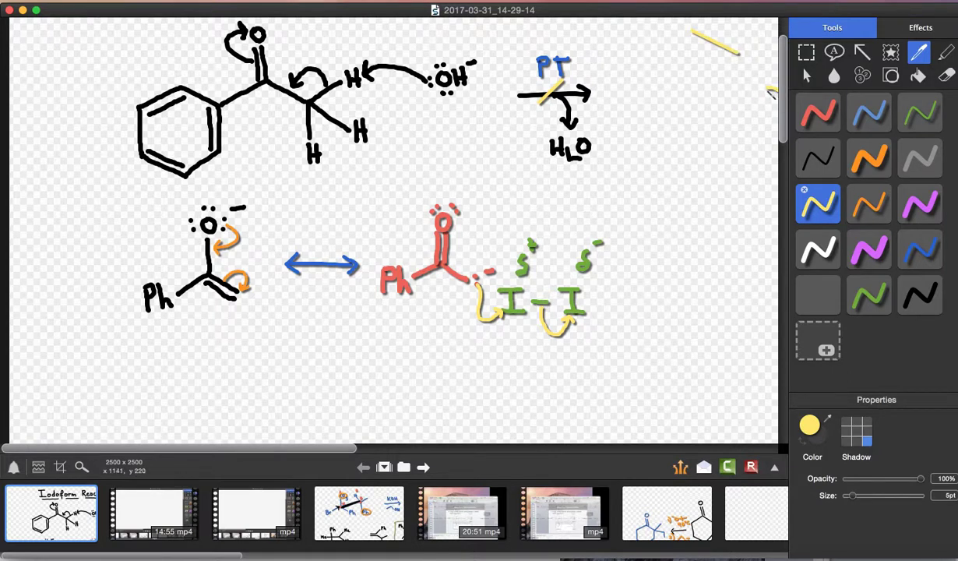
# Draw a new ketone in black: Ph, the carbonyl group and the bond to the alpha carbon
pyautogui.scroll(-3)
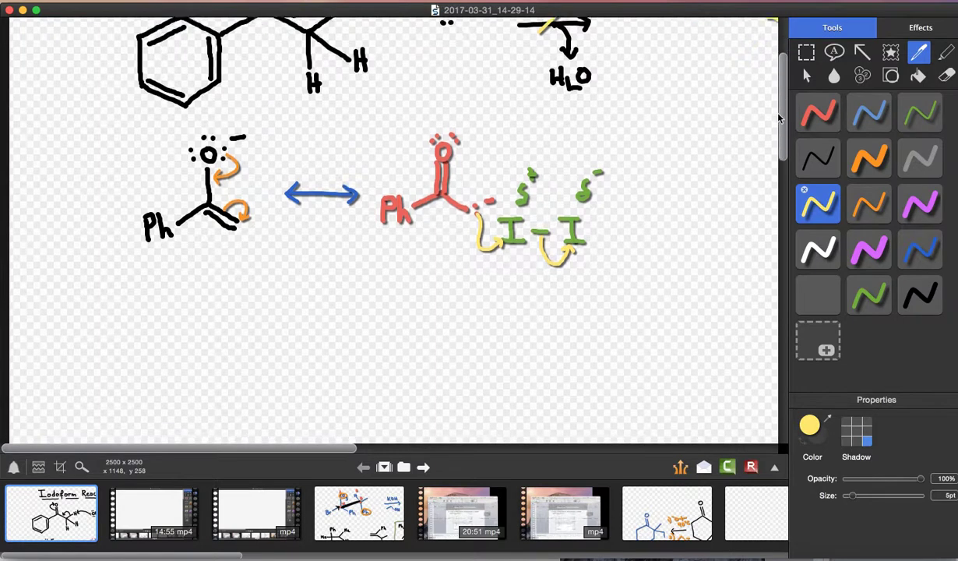
pyautogui.scroll(-3)
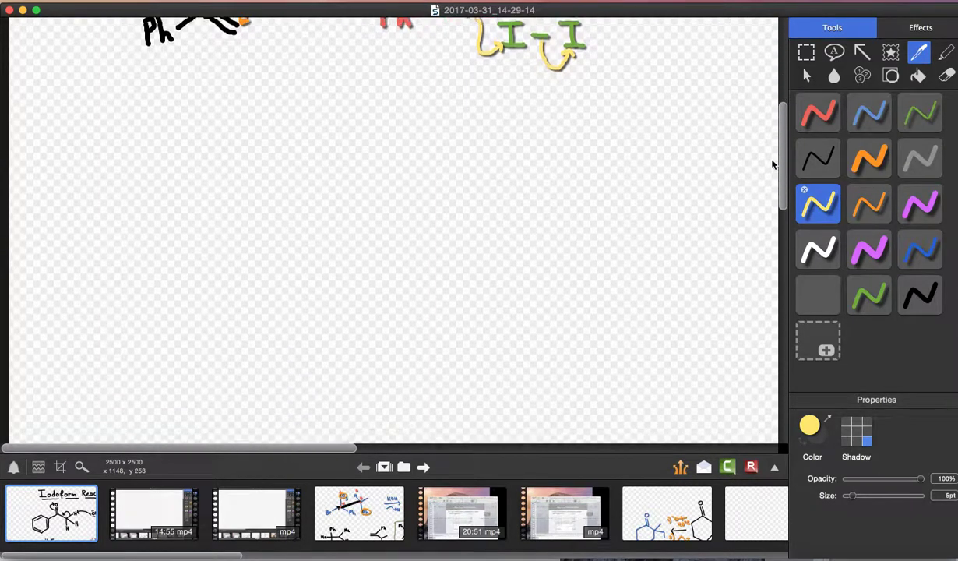
pyautogui.click(919, 295)
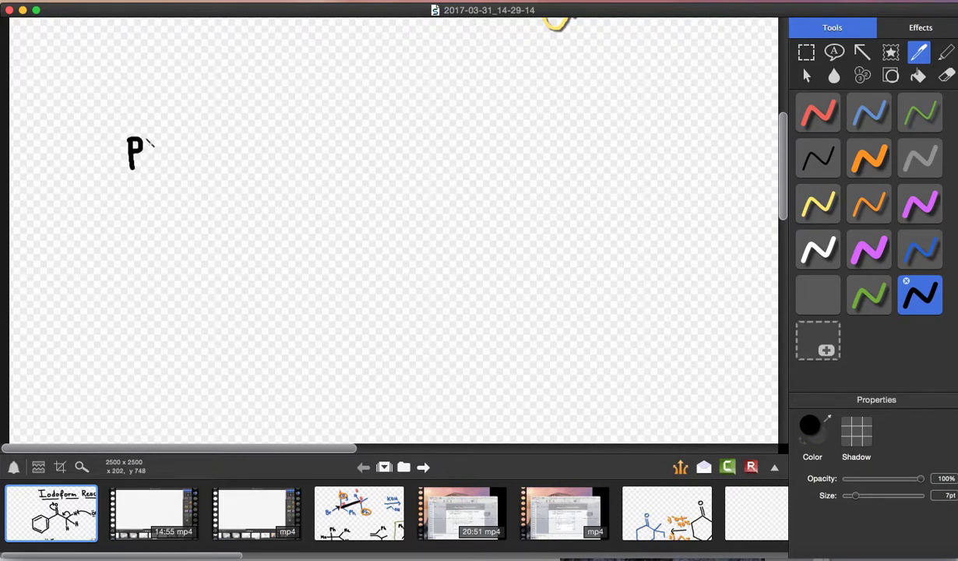
pyautogui.moveTo(153, 140); pyautogui.dragTo(159, 168)
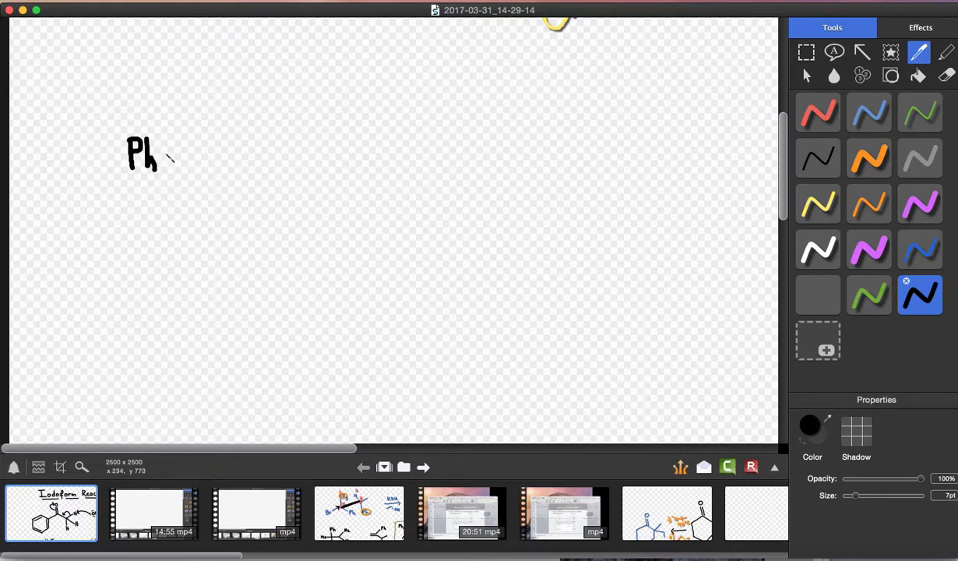
pyautogui.moveTo(162, 156); pyautogui.dragTo(226, 159)
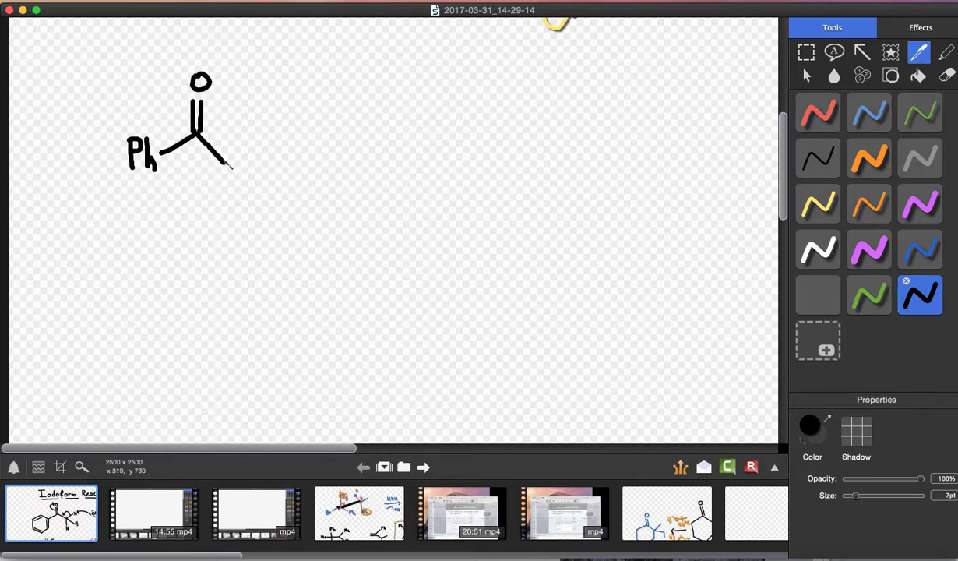
pyautogui.moveTo(234, 163); pyautogui.dragTo(271, 137)
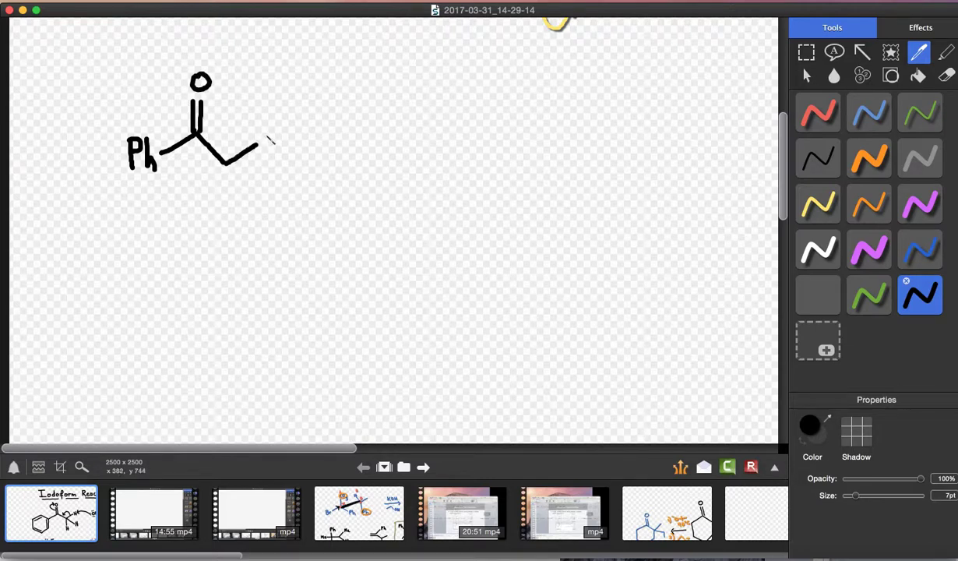
# Alternate black bonds and yellow I labels to place three iodines on the alpha carbon
pyautogui.click(818, 202)
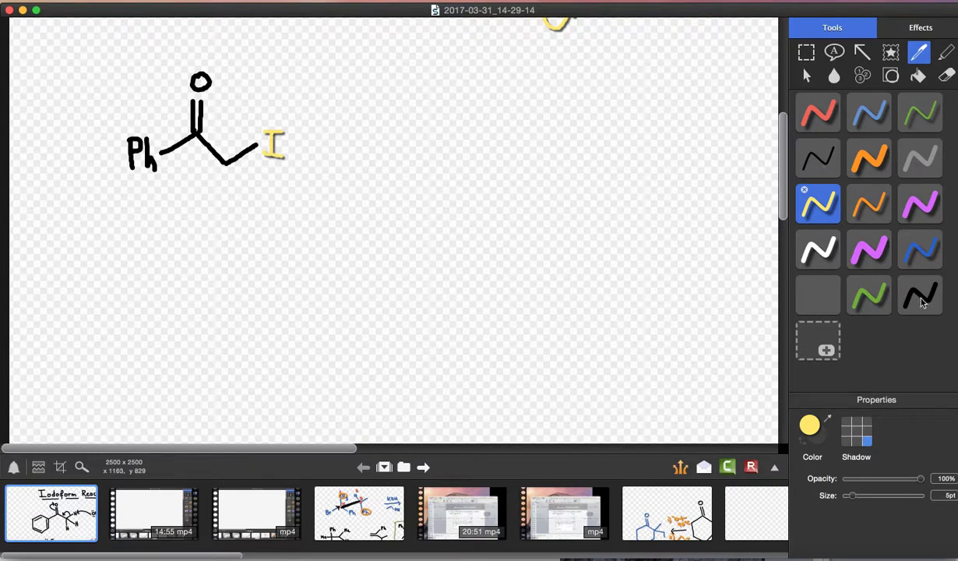
pyautogui.click(919, 294)
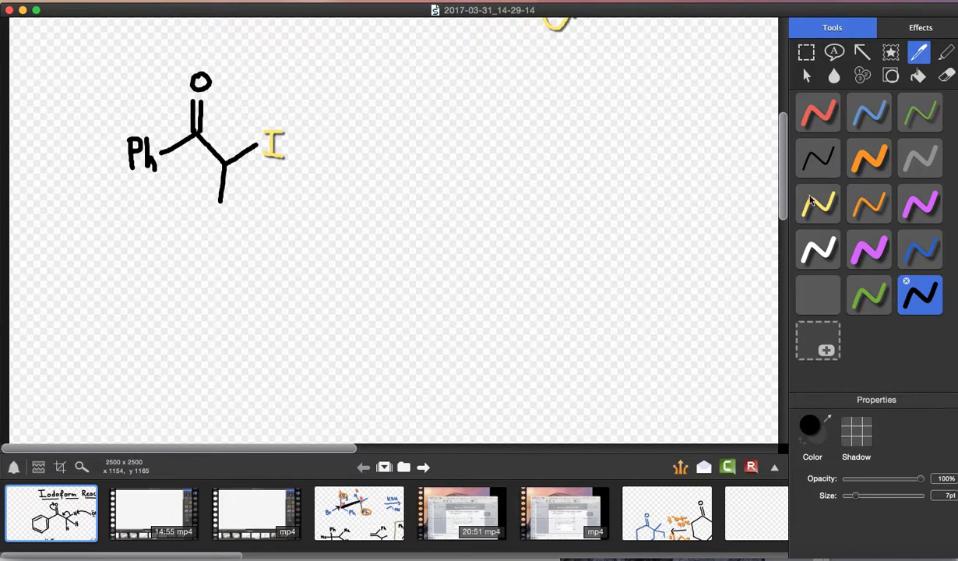
pyautogui.click(818, 203)
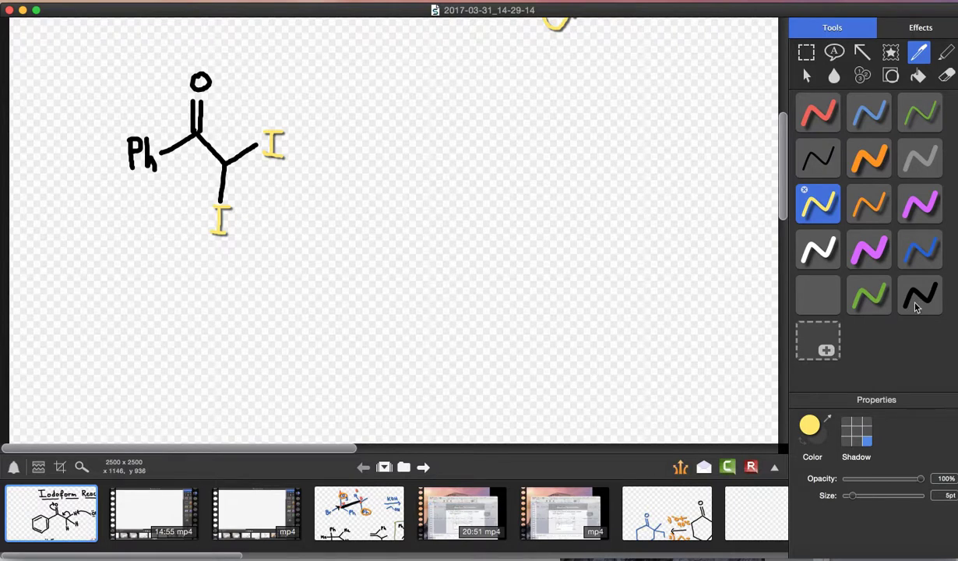
pyautogui.click(919, 295)
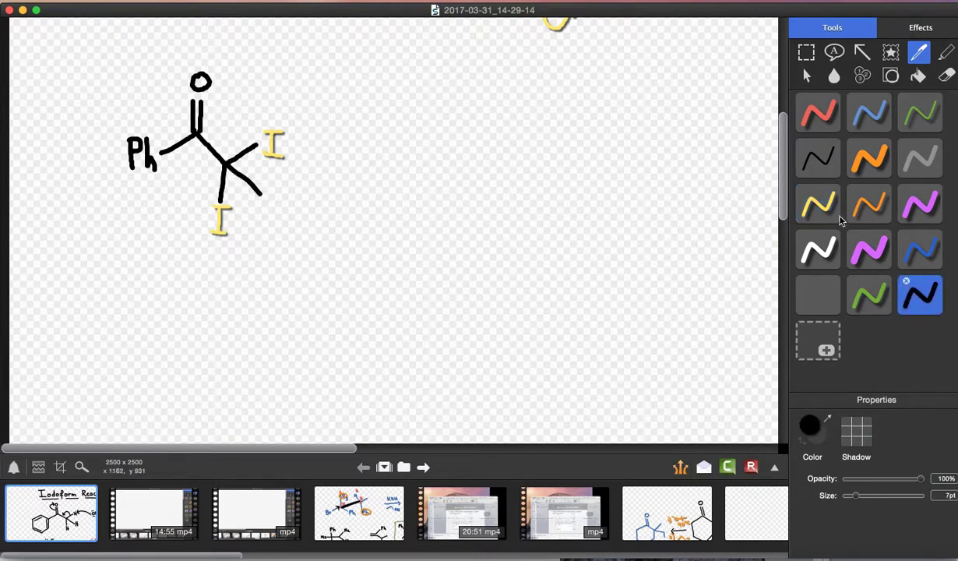
pyautogui.click(818, 204)
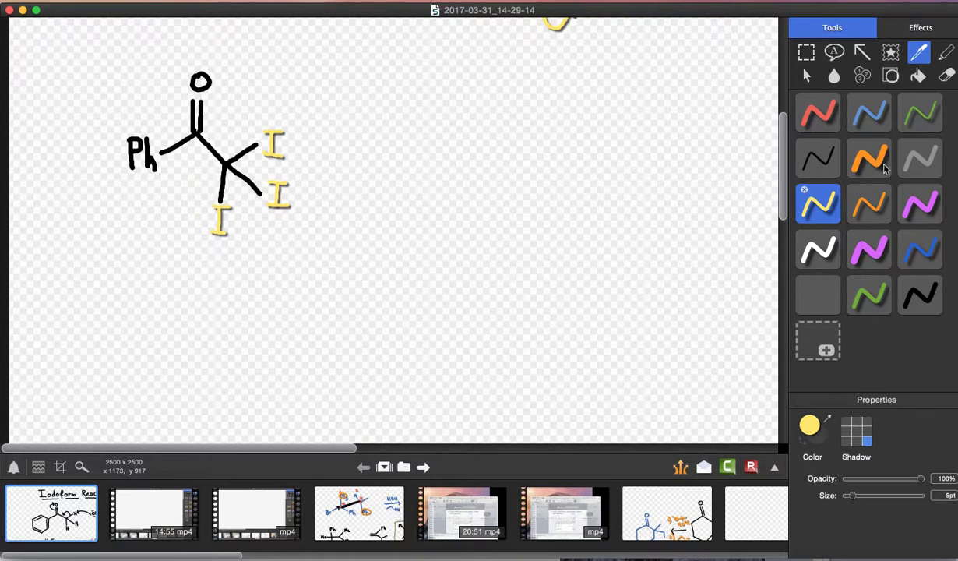
# In blue, write OH⁻ with curved arrows attacking the carbonyl carbon and pushing electrons onto oxygen
pyautogui.click(920, 249)
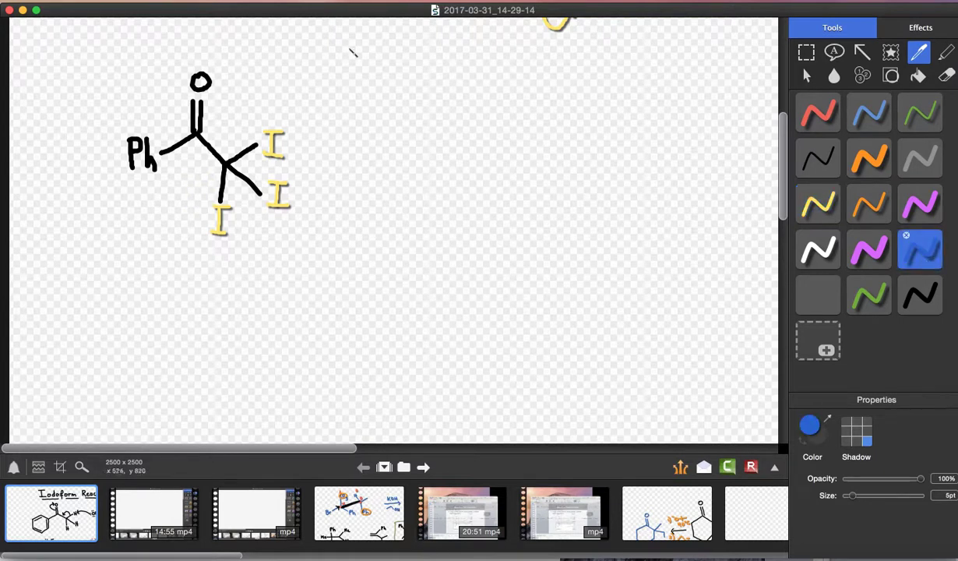
pyautogui.click(305, 73)
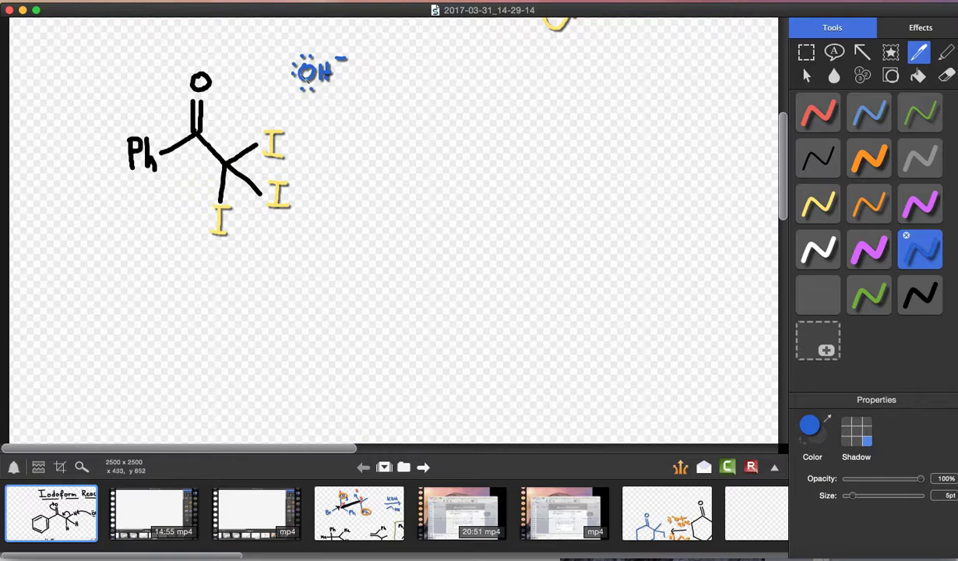
pyautogui.moveTo(211, 132); pyautogui.dragTo(299, 75)
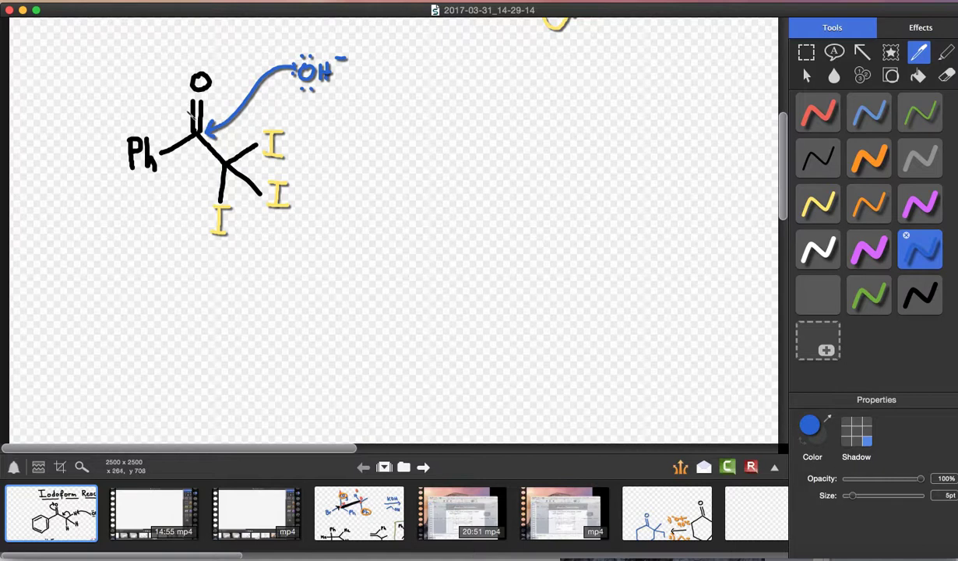
pyautogui.moveTo(190, 70); pyautogui.dragTo(179, 117)
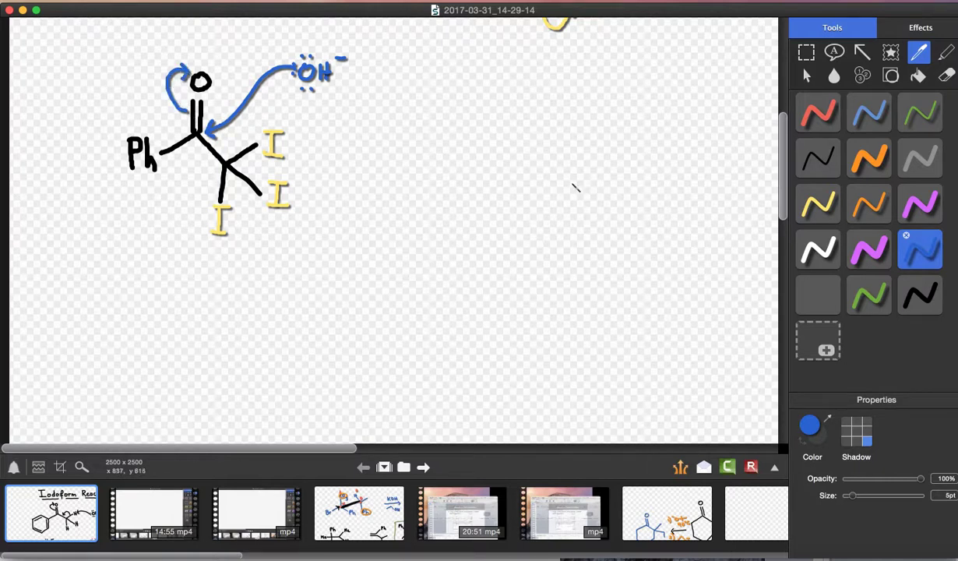
pyautogui.moveTo(405, 164)
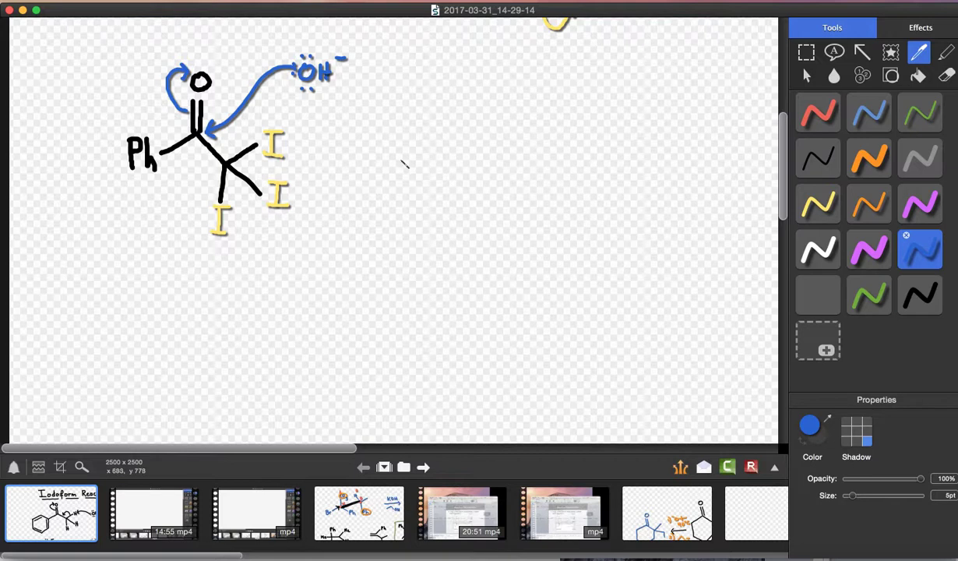
# Draw the reaction arrow leading to the intermediate
pyautogui.moveTo(355, 155); pyautogui.dragTo(418, 152)
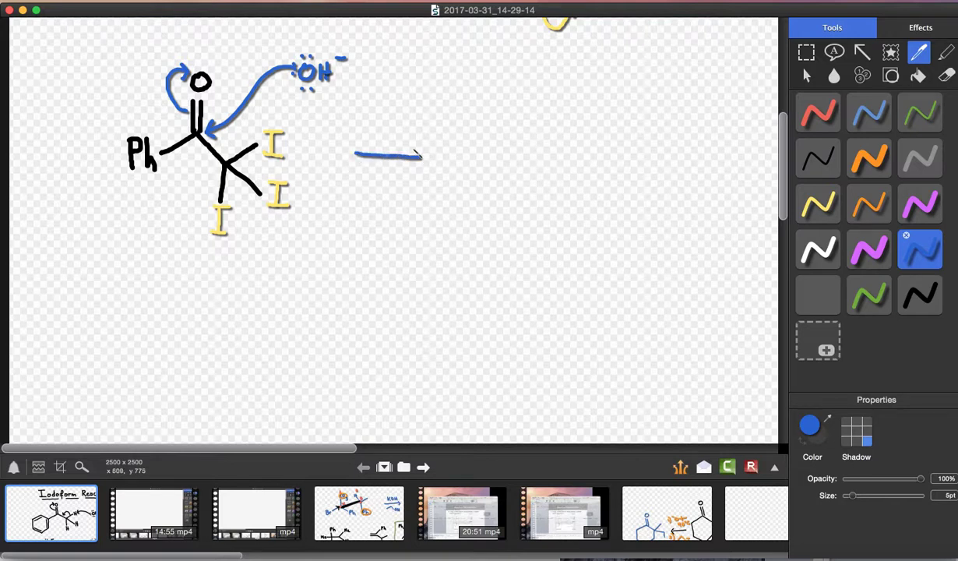
pyautogui.moveTo(413, 156); pyautogui.dragTo(433, 159)
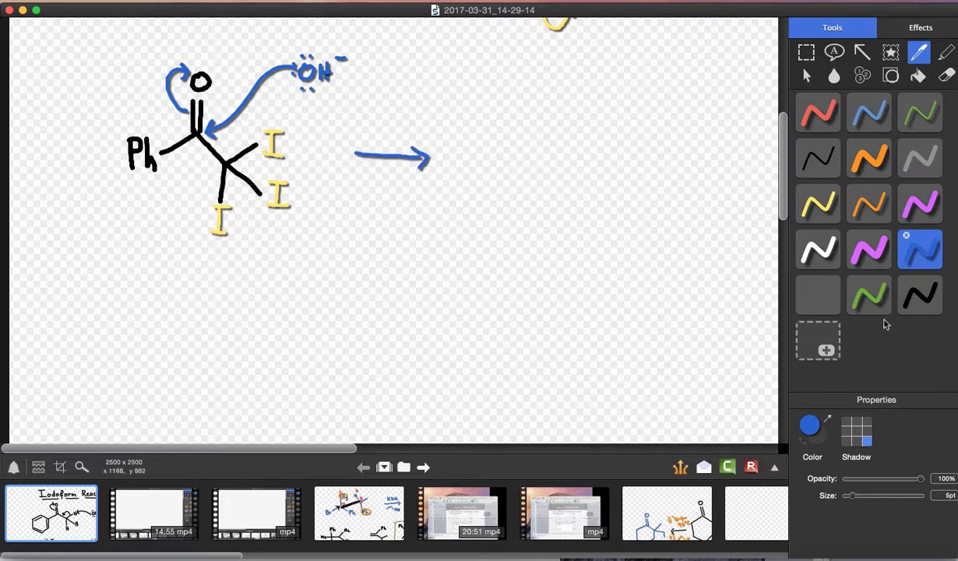
pyautogui.click(919, 294)
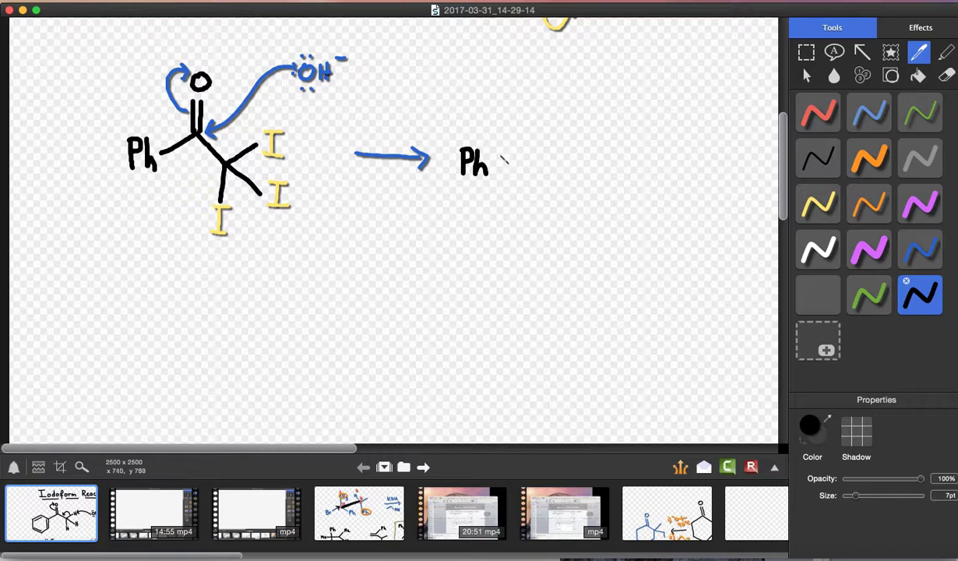
# Draw Ph bonded to the central carbon bearing an O⁻ and an O–H group
pyautogui.moveTo(492, 161); pyautogui.dragTo(536, 140)
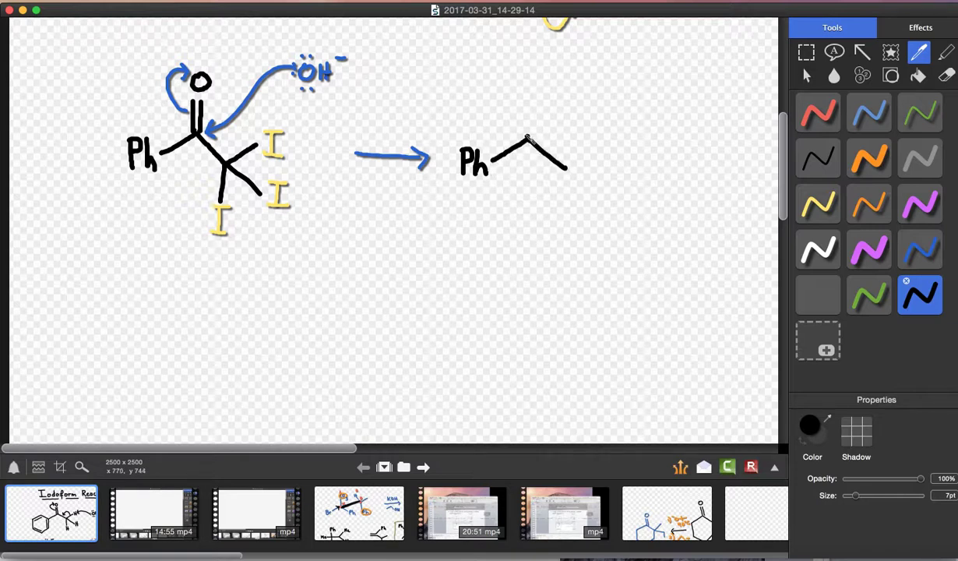
pyautogui.moveTo(528, 140); pyautogui.dragTo(512, 96)
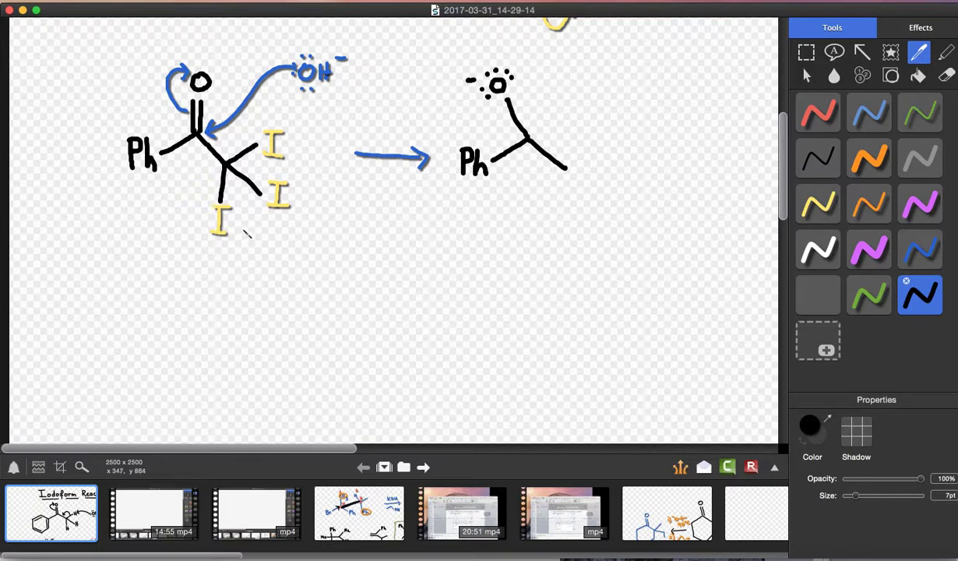
pyautogui.moveTo(533, 140)
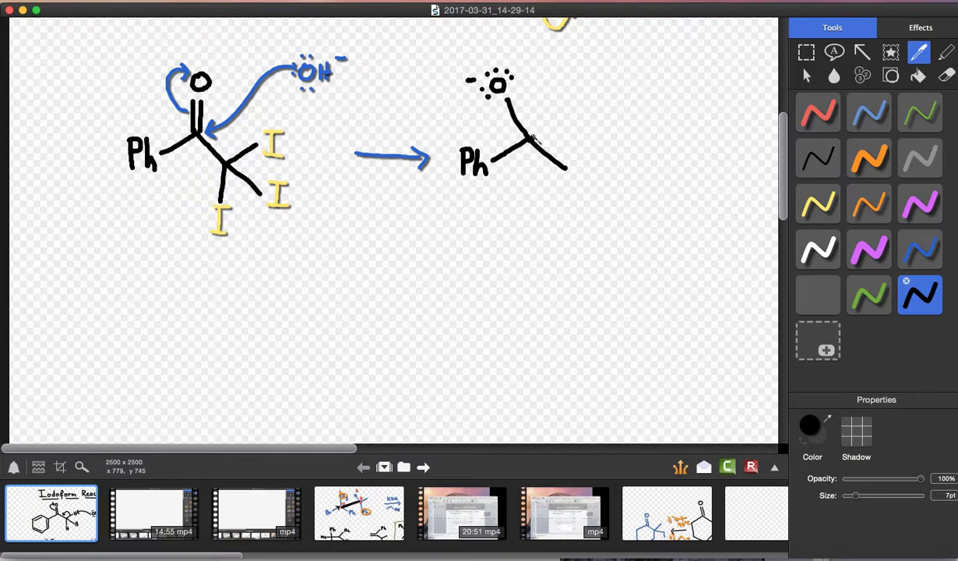
pyautogui.moveTo(533, 144); pyautogui.dragTo(592, 81)
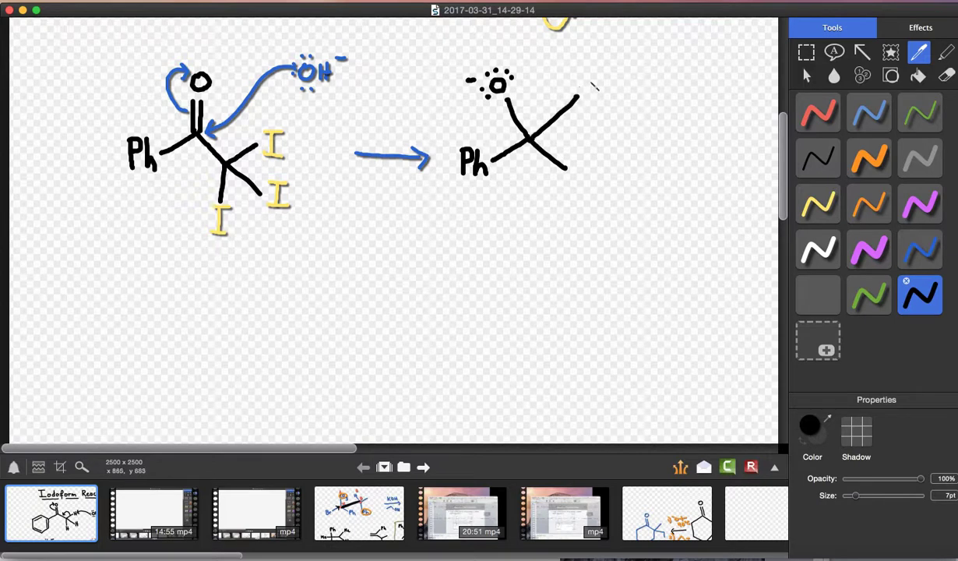
pyautogui.moveTo(580, 86); pyautogui.dragTo(623, 86)
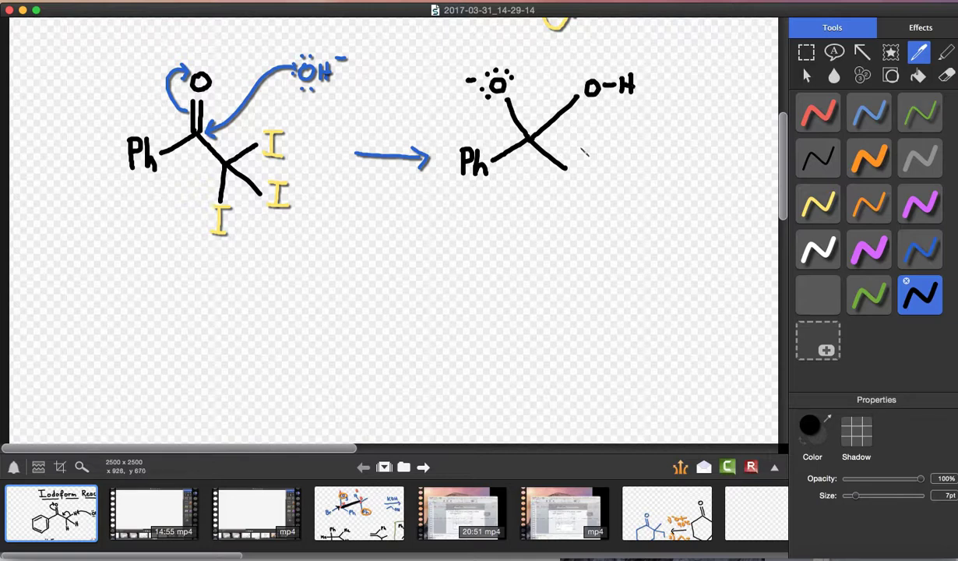
# Add the bond to the iodinated carbon with its iodines
pyautogui.moveTo(561, 153); pyautogui.dragTo(615, 143)
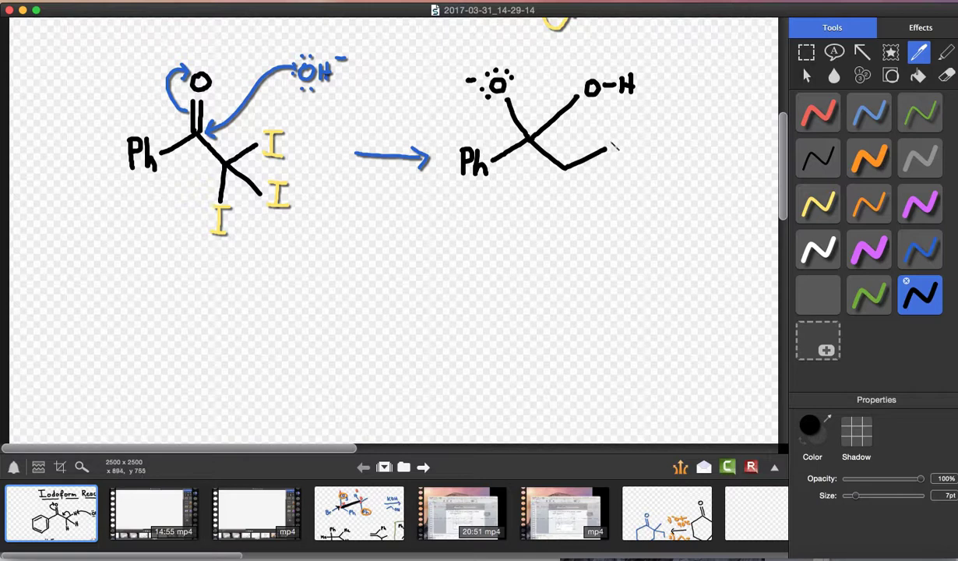
pyautogui.moveTo(611, 147); pyautogui.dragTo(623, 155)
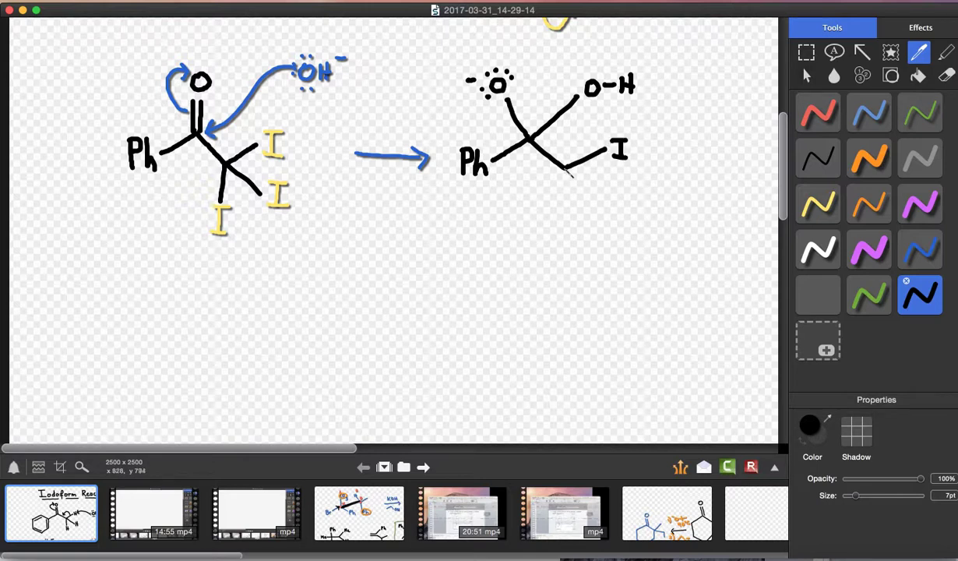
pyautogui.moveTo(564, 168); pyautogui.dragTo(560, 216)
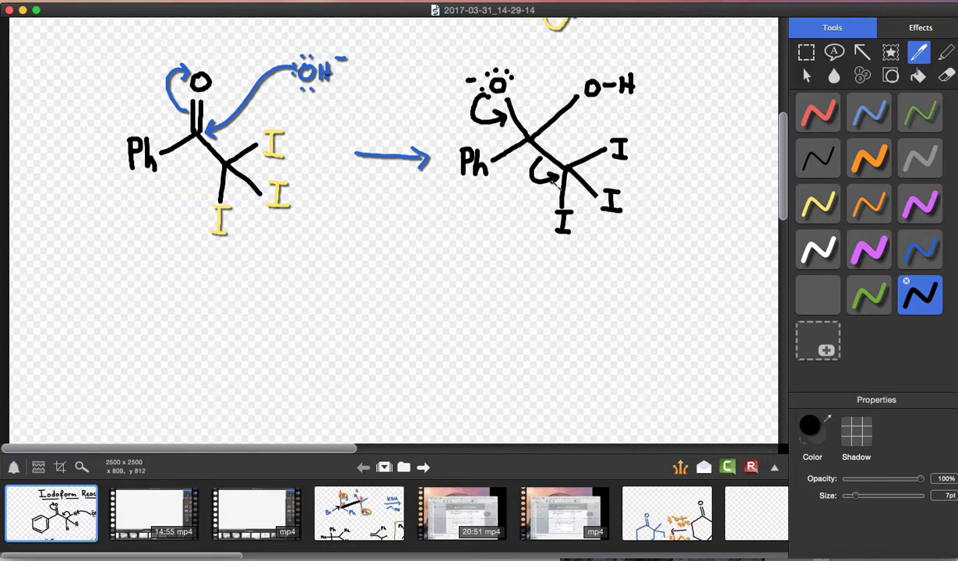
# Draw the downward arrow with the departing triiodomethyl anion and write Ph for the product
pyautogui.moveTo(545, 268); pyautogui.dragTo(542, 335)
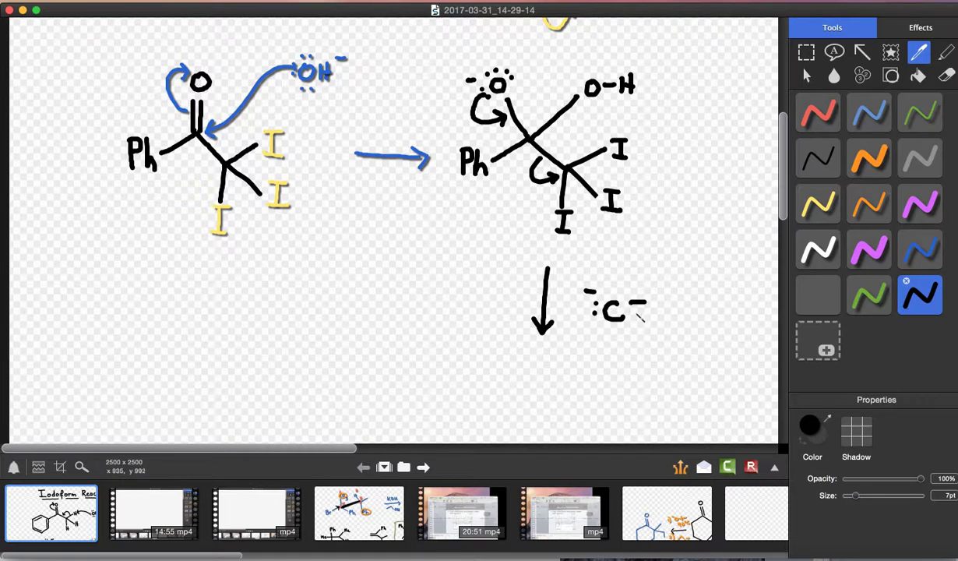
pyautogui.moveTo(639, 312); pyautogui.dragTo(663, 331)
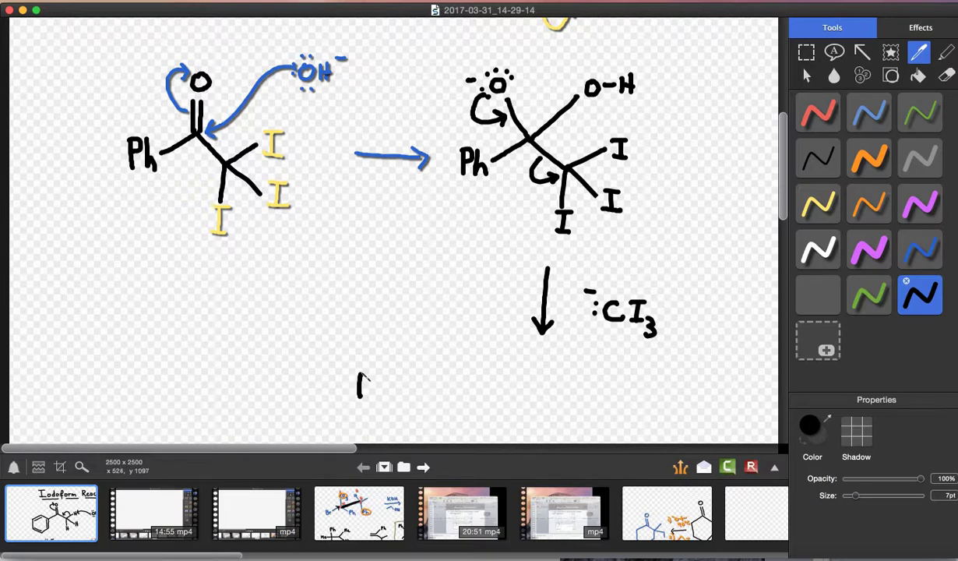
pyautogui.moveTo(357, 390); pyautogui.dragTo(399, 379)
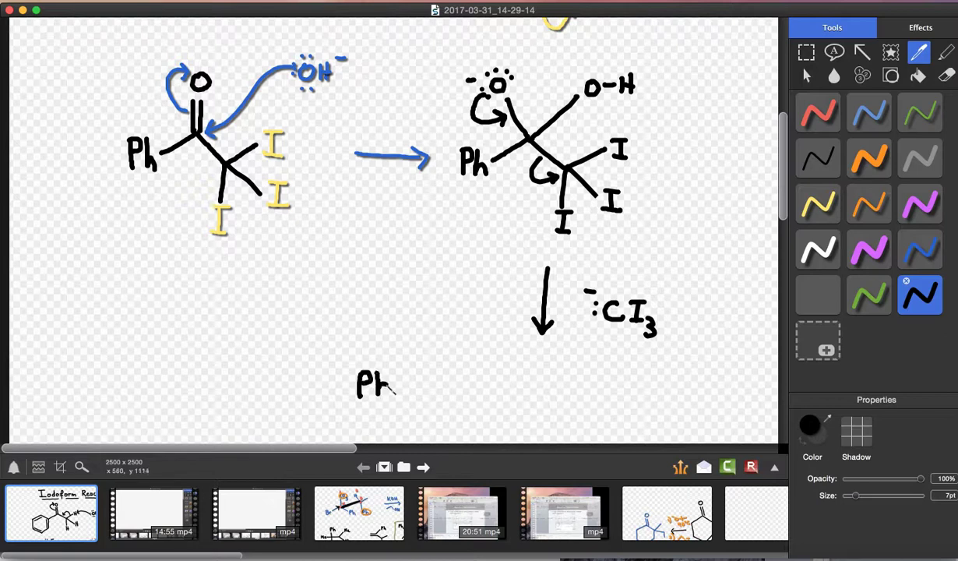
# Complete the benzoate carboxylate and write the CH species beside it
pyautogui.moveTo(402, 387); pyautogui.dragTo(421, 375)
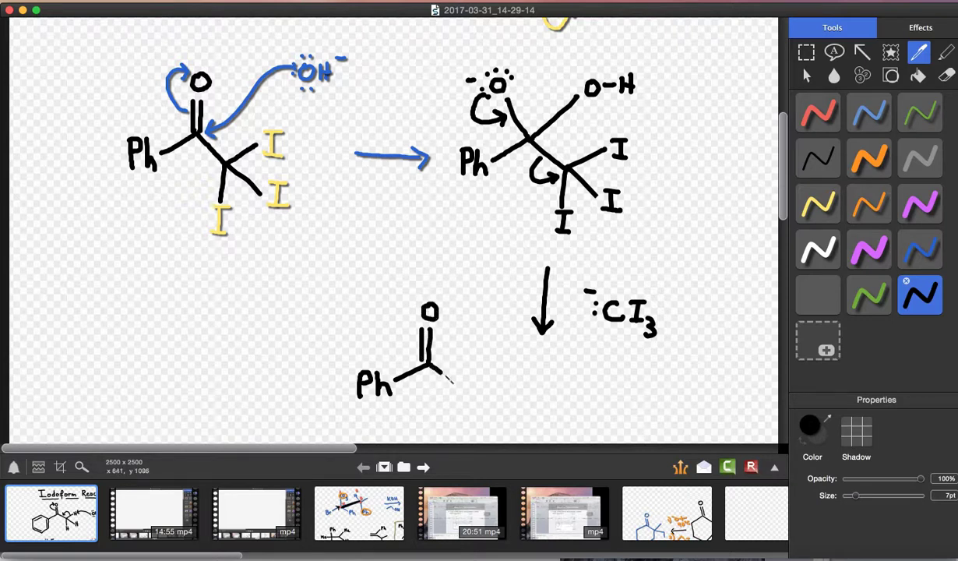
pyautogui.moveTo(455, 379); pyautogui.dragTo(496, 387)
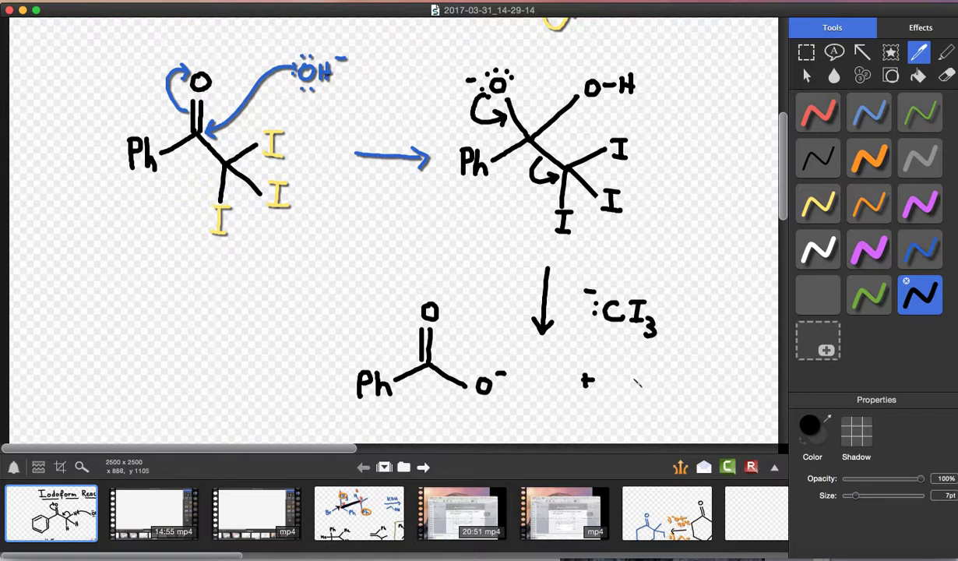
pyautogui.write('Cl')
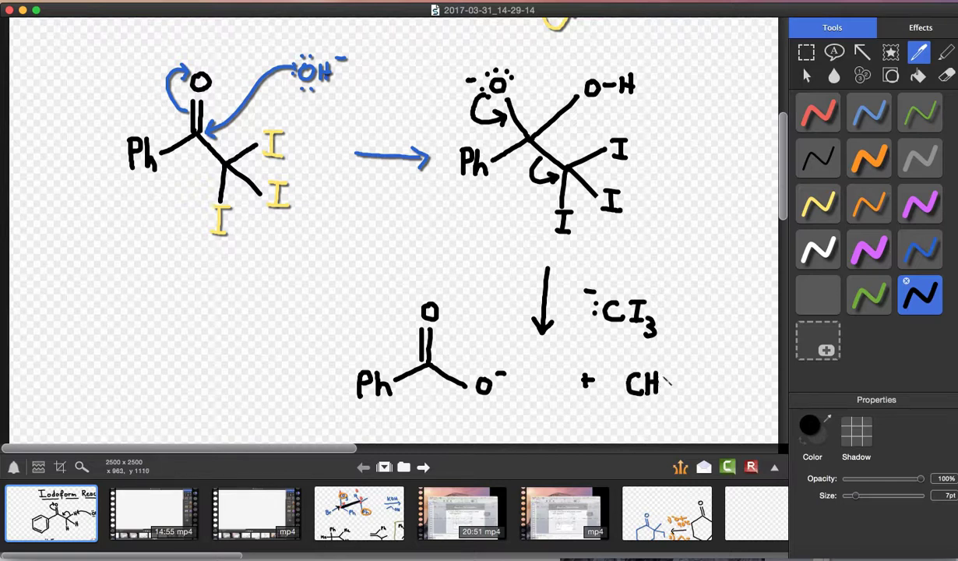
pyautogui.moveTo(665, 379); pyautogui.dragTo(684, 397)
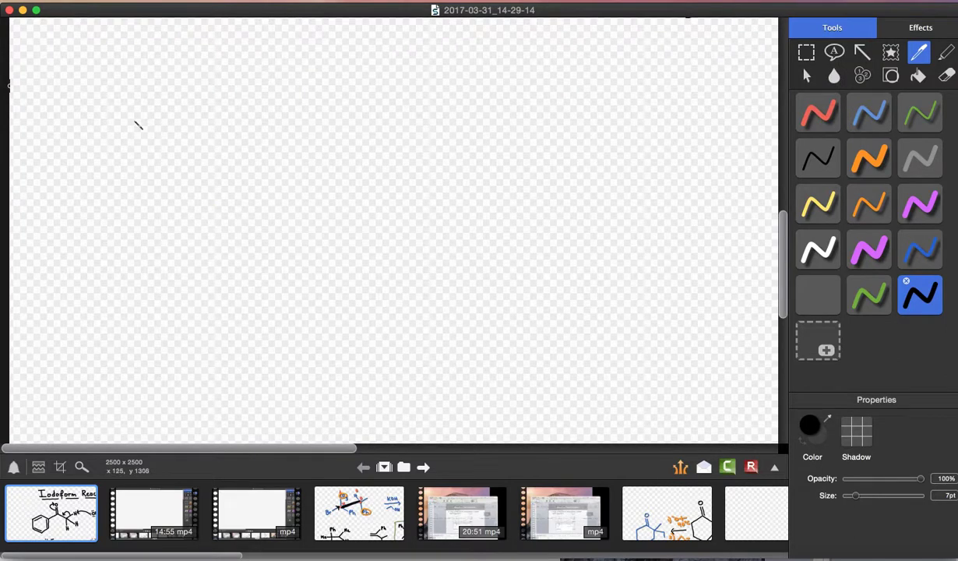
pyautogui.moveTo(139, 147)
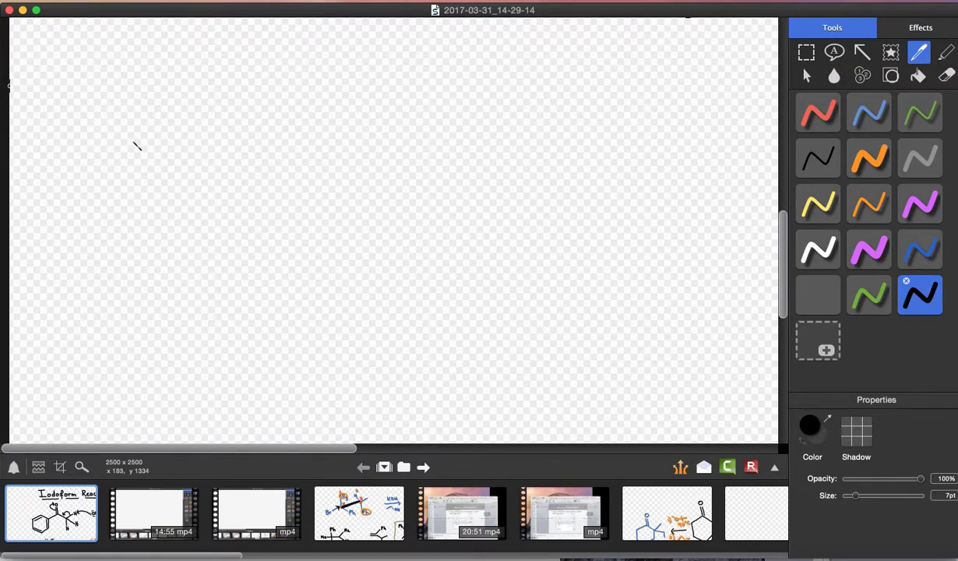
# Draw the straight-chain hexanoic acid, a right arrow after it, and the PBr3 reagent label above
pyautogui.moveTo(139, 150); pyautogui.dragTo(168, 134)
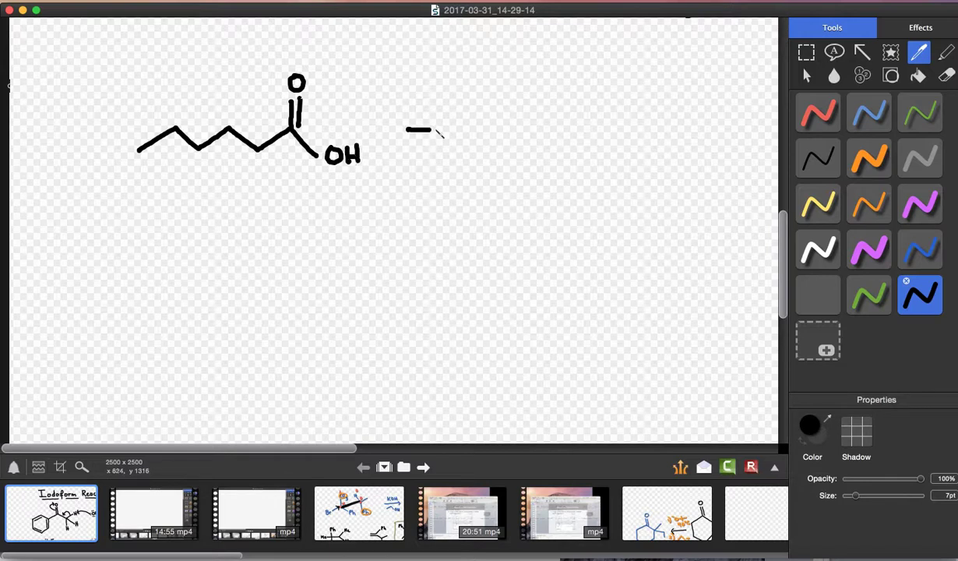
pyautogui.moveTo(436, 131); pyautogui.dragTo(514, 131)
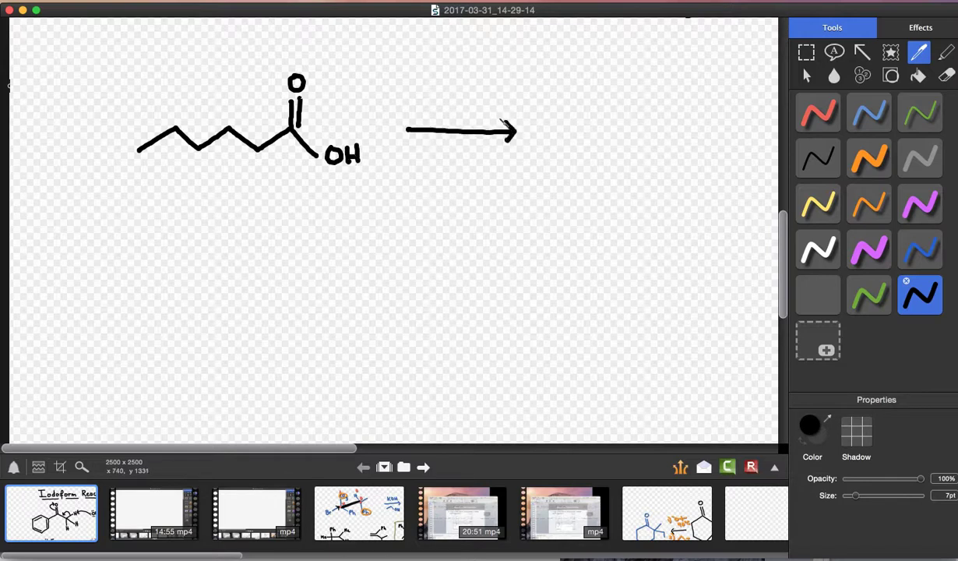
pyautogui.moveTo(423, 113); pyautogui.dragTo(436, 93)
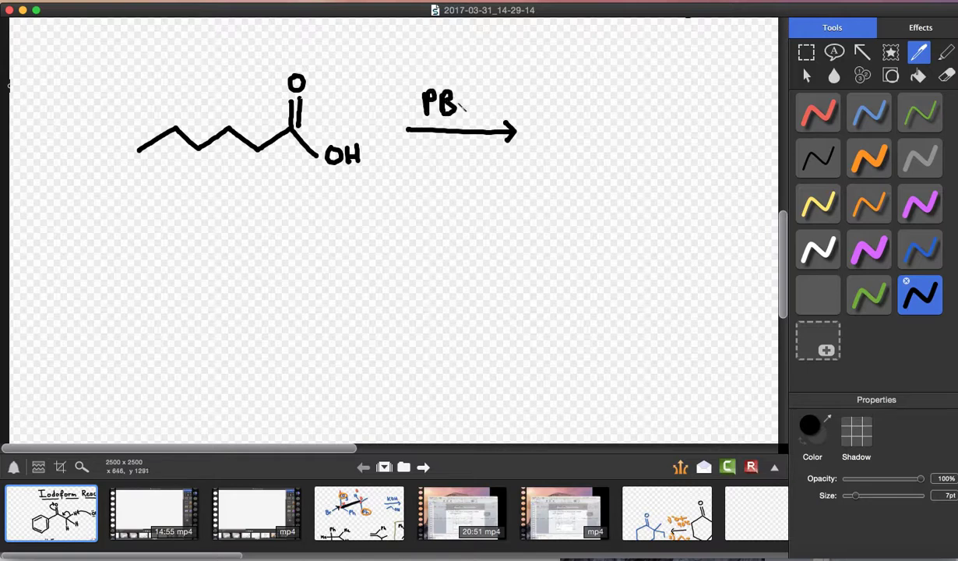
pyautogui.write('r3')
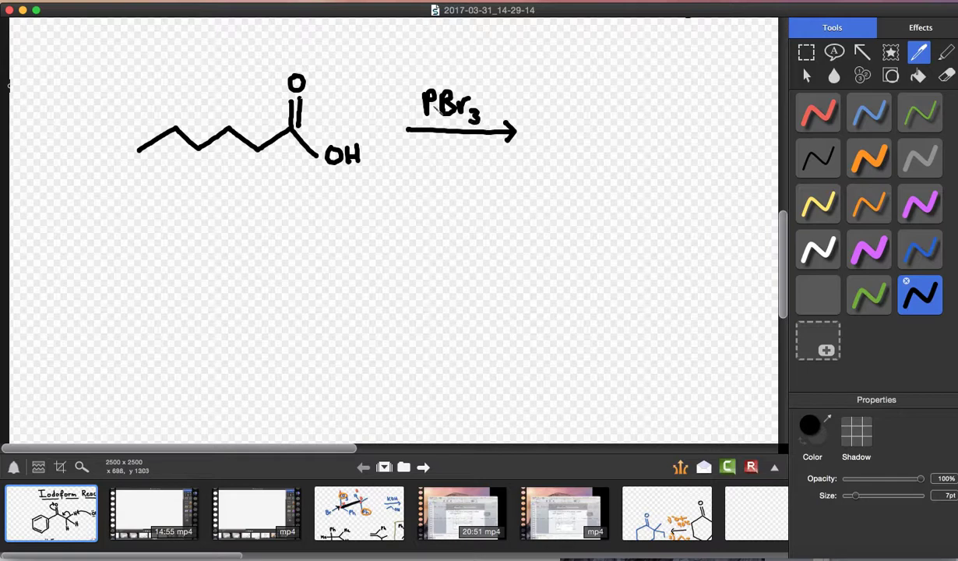
pyautogui.moveTo(397, 93); pyautogui.dragTo(413, 117)
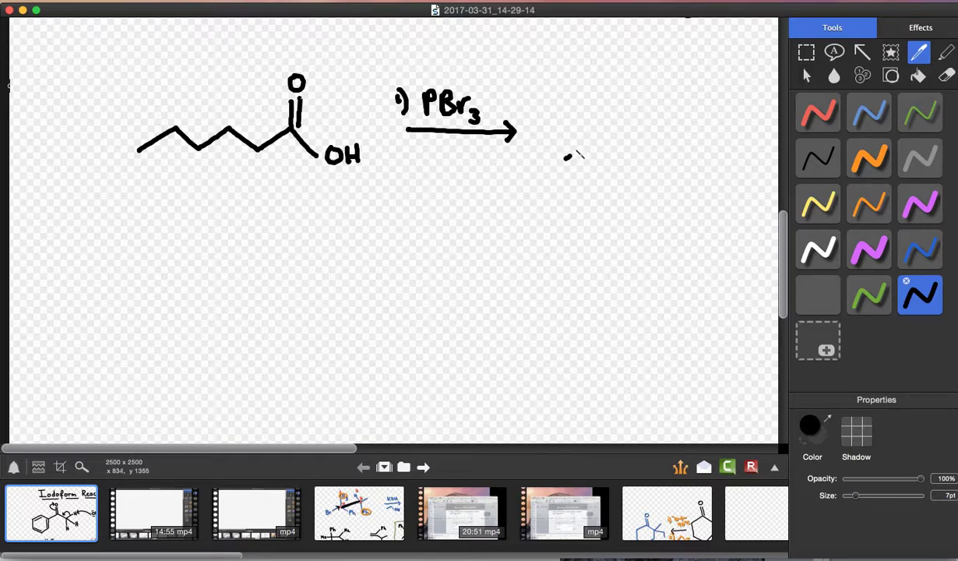
# Draw the acyl bromide chain with C=O, Br and alpha H, then a downward arrow beneath it
pyautogui.moveTo(564, 153); pyautogui.dragTo(653, 134)
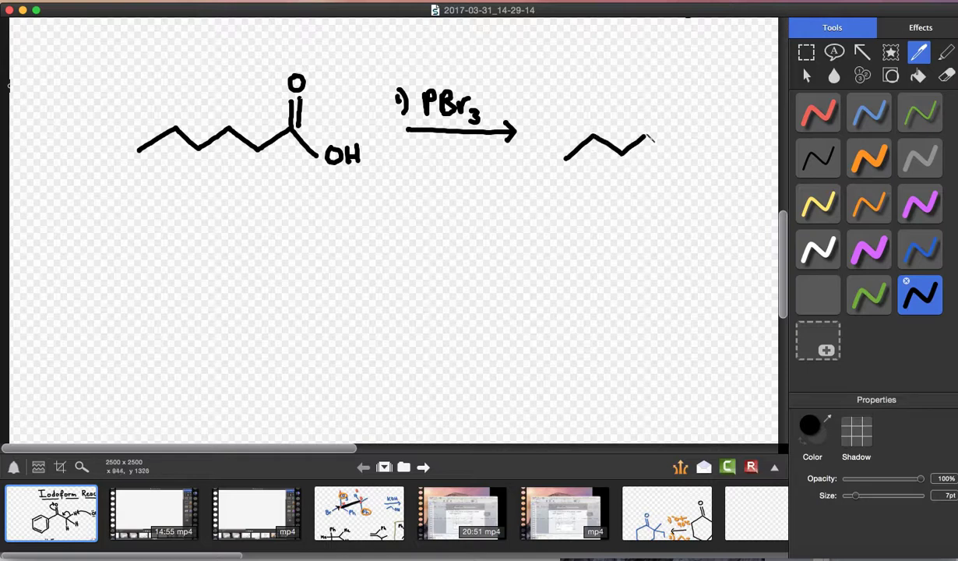
pyautogui.moveTo(646, 143); pyautogui.dragTo(699, 138)
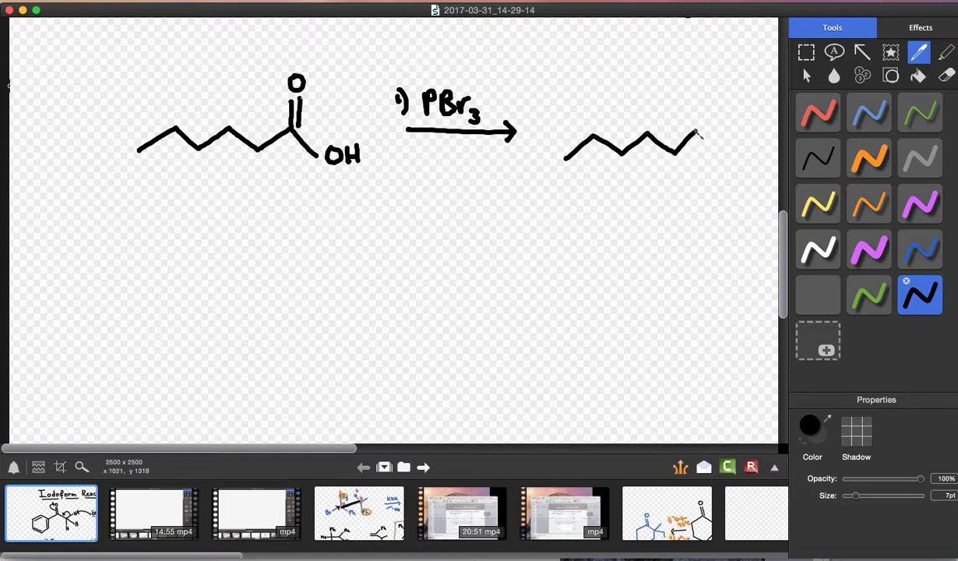
pyautogui.moveTo(698, 133); pyautogui.dragTo(736, 156)
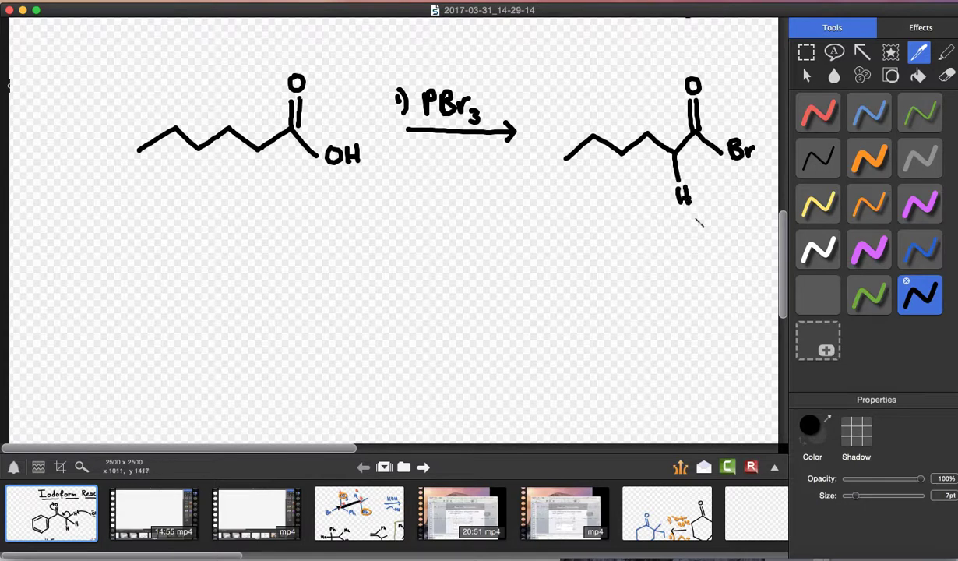
pyautogui.moveTo(653, 233); pyautogui.dragTo(653, 300)
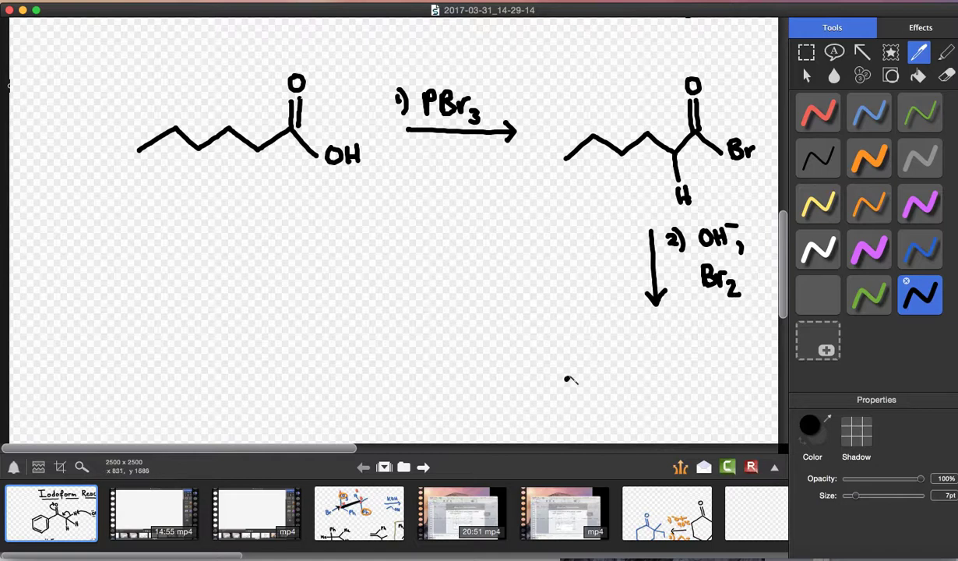
# Draw the alpha-bromo acyl bromide below the OH⁻/Br2 arrow and a leftward arrow for step 3
pyautogui.moveTo(564, 382); pyautogui.dragTo(654, 380)
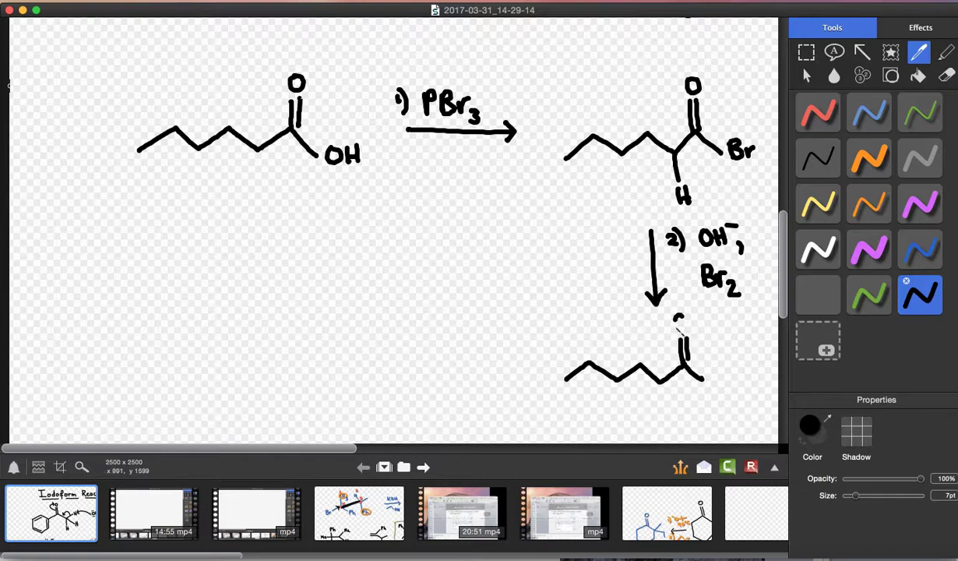
pyautogui.moveTo(677, 319); pyautogui.dragTo(713, 382)
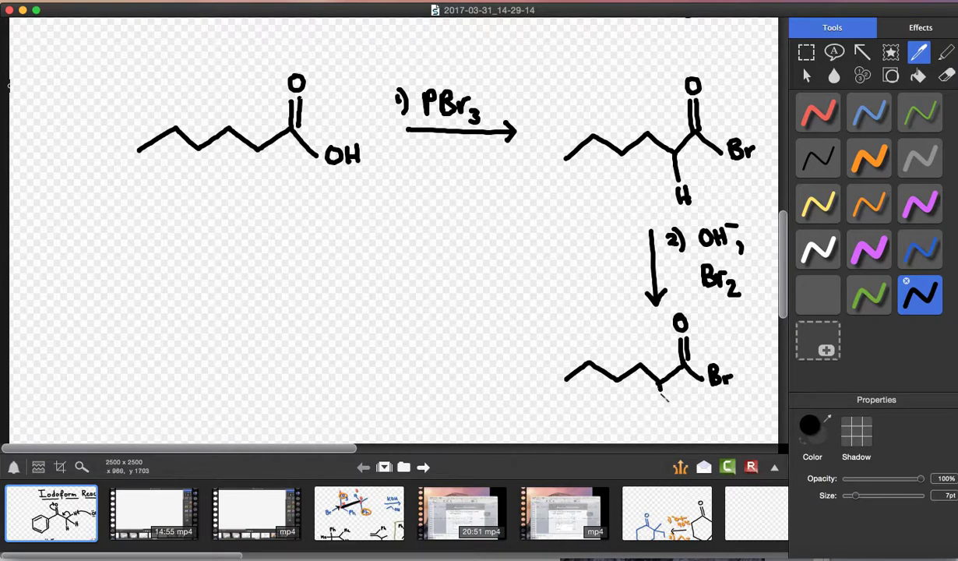
pyautogui.moveTo(662, 402); pyautogui.dragTo(673, 421)
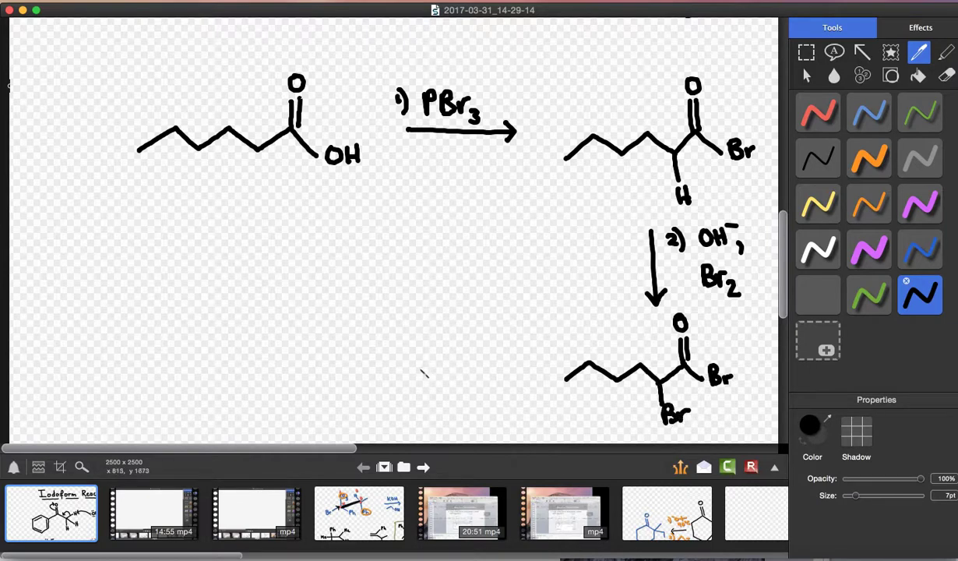
pyautogui.moveTo(417, 372); pyautogui.dragTo(524, 372)
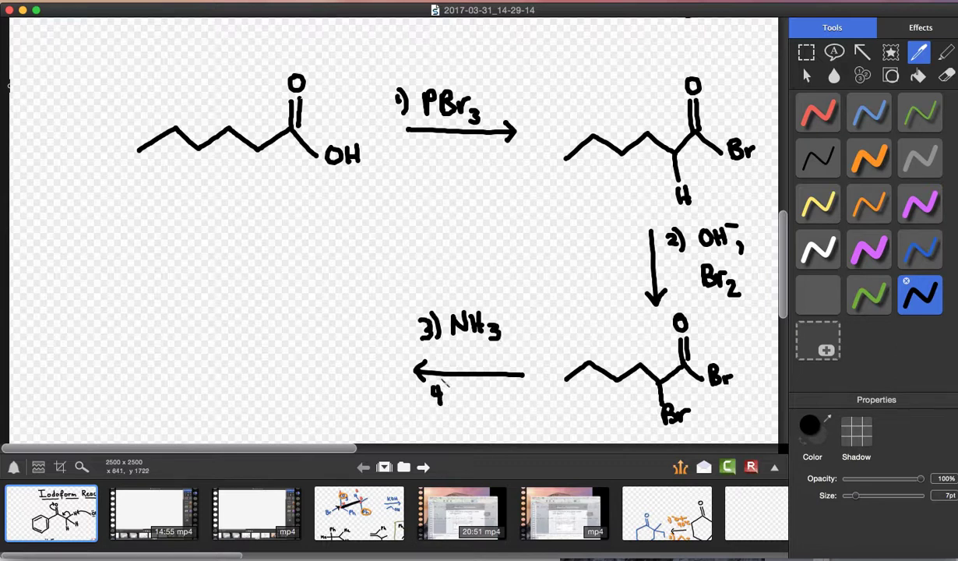
# Write '4) H3O+' under the left arrow, draw the alpha-amino acid product, and pick the blue pen
pyautogui.moveTo(433, 397); pyautogui.dragTo(483, 390)
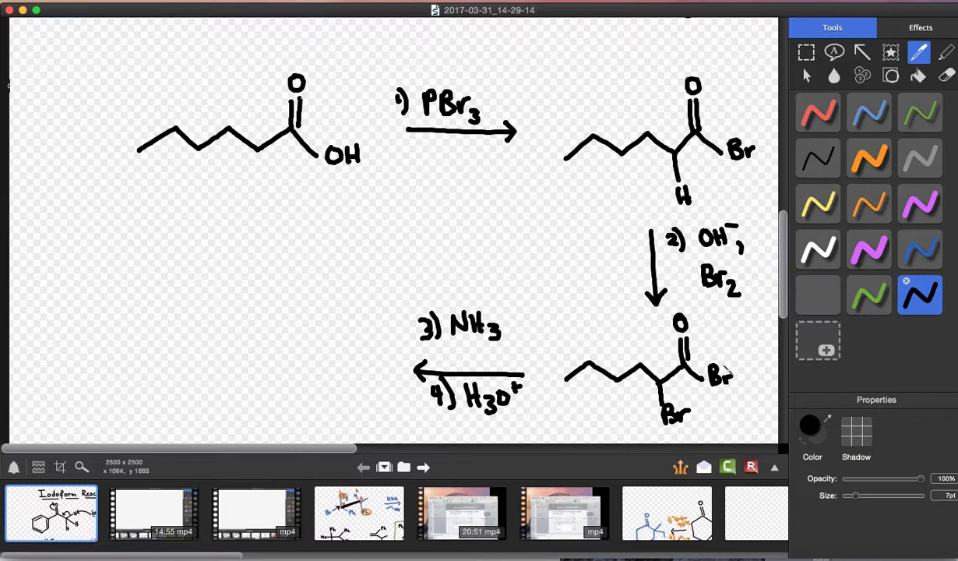
pyautogui.moveTo(343, 190)
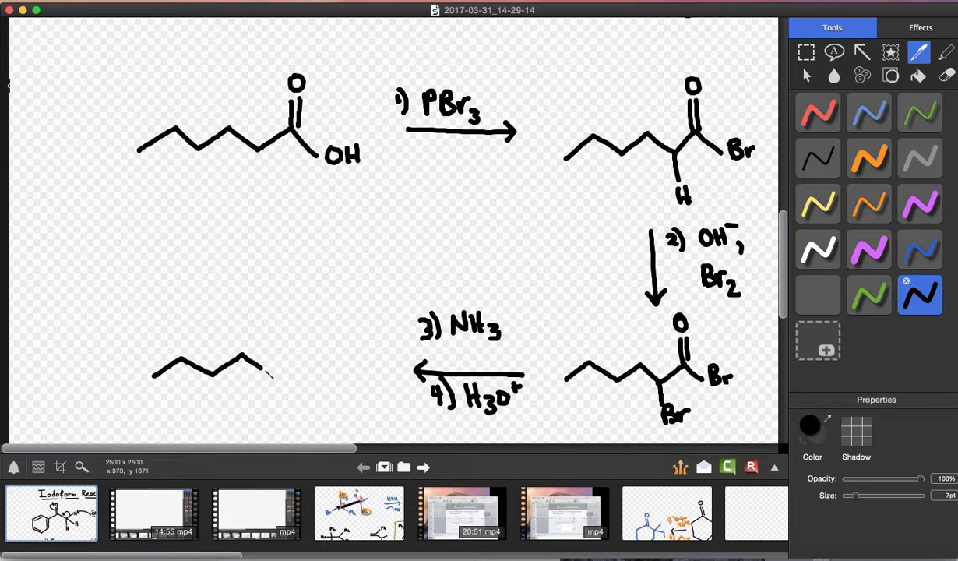
pyautogui.moveTo(273, 378); pyautogui.dragTo(328, 366)
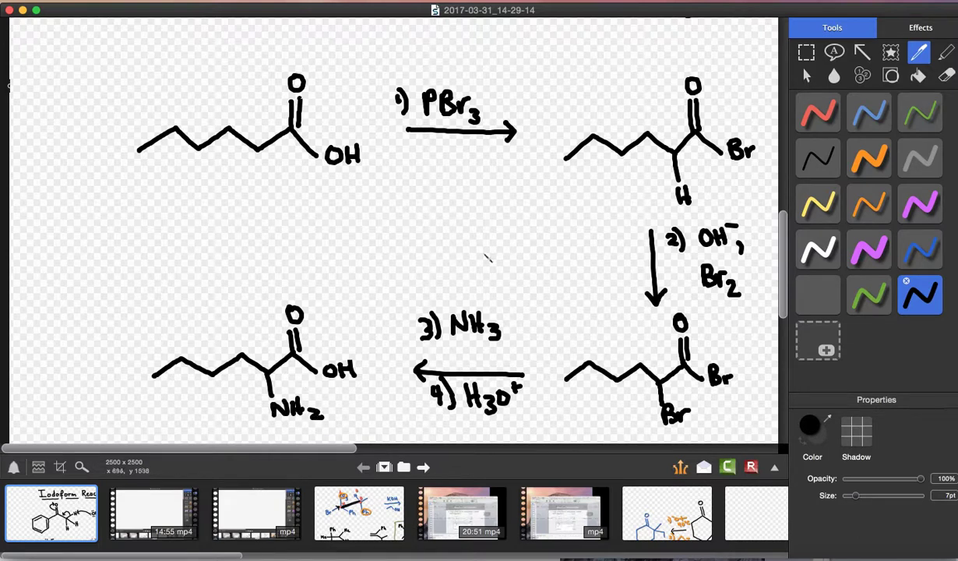
pyautogui.click(921, 250)
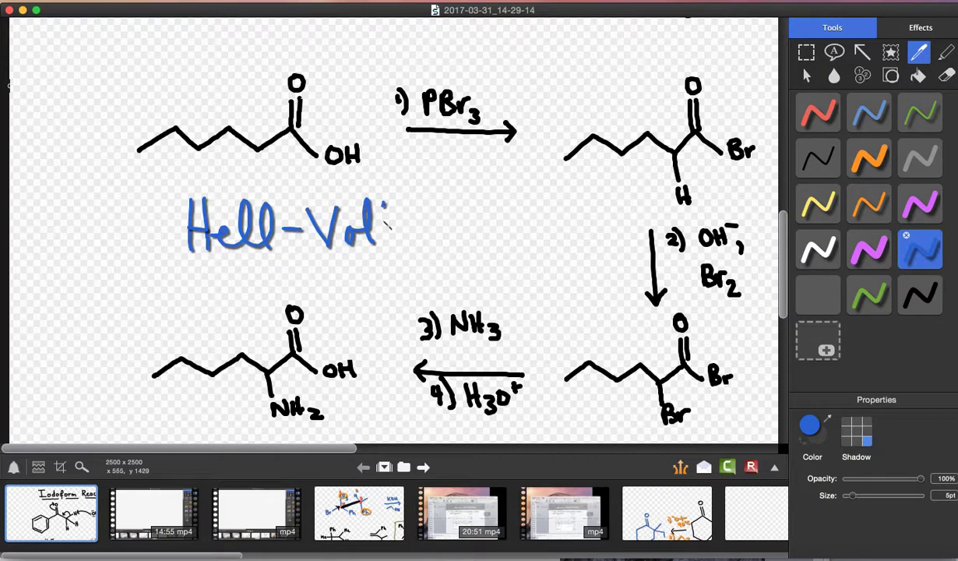
# Handwrite the blue title 'Hell-Volhard-Zelinsky' across the centre of the scheme
pyautogui.moveTo(382, 226); pyautogui.dragTo(455, 234)
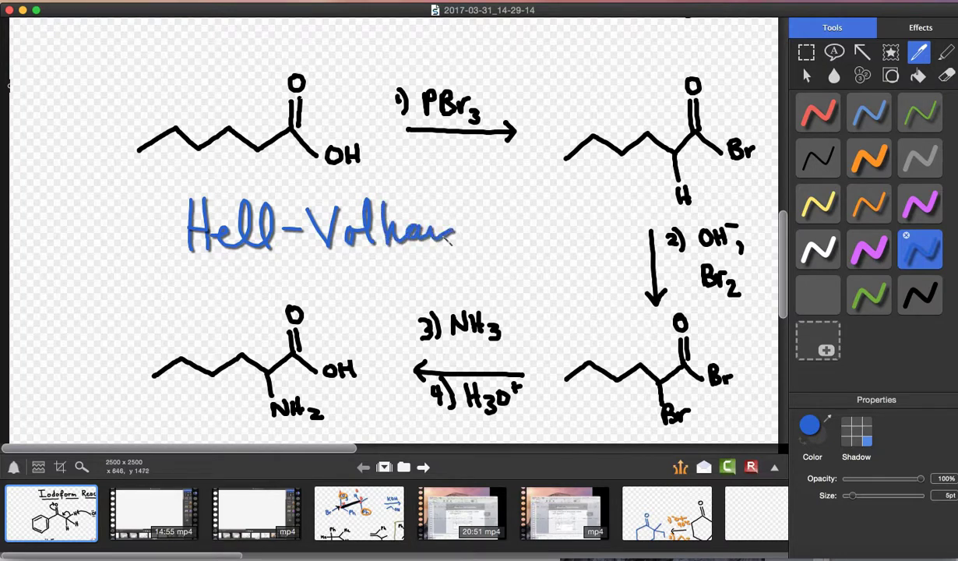
pyautogui.moveTo(460, 231); pyautogui.dragTo(506, 237)
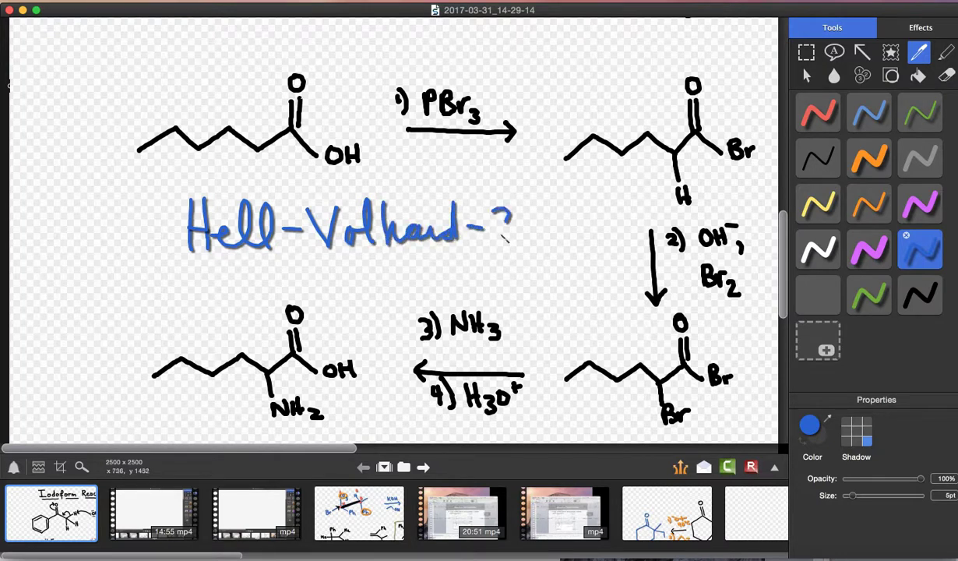
pyautogui.moveTo(506, 226); pyautogui.dragTo(545, 233)
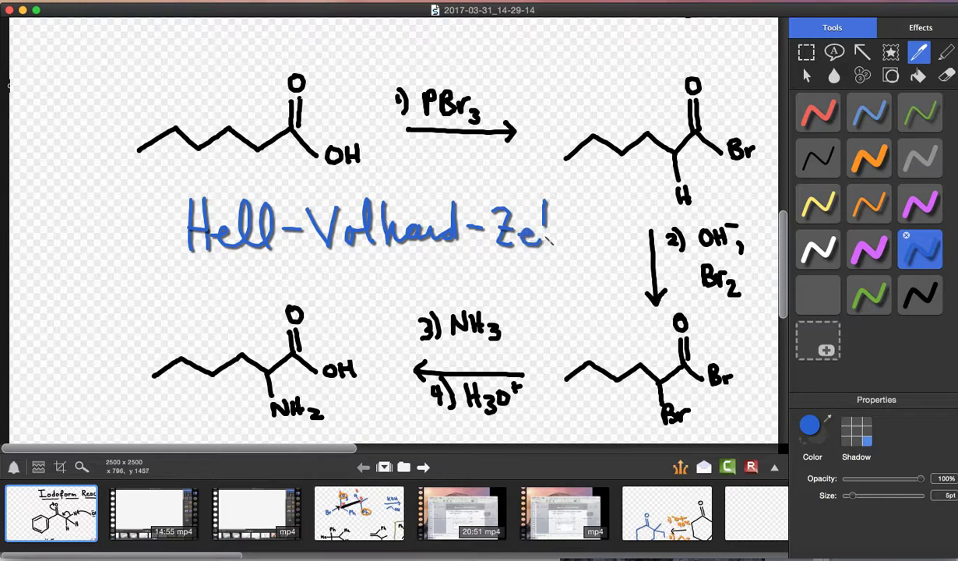
pyautogui.moveTo(548, 233); pyautogui.dragTo(588, 242)
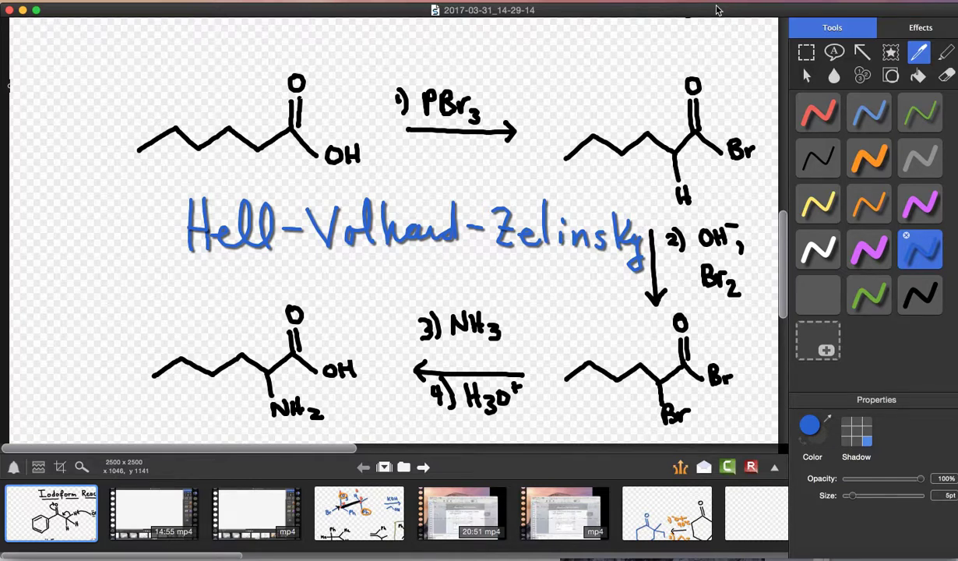
pyautogui.moveTo(709, 7)
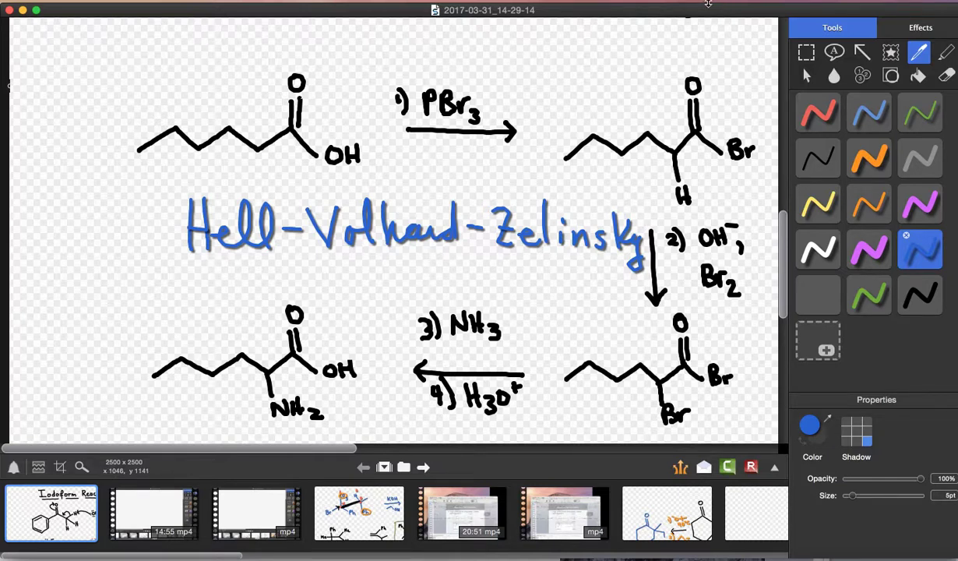